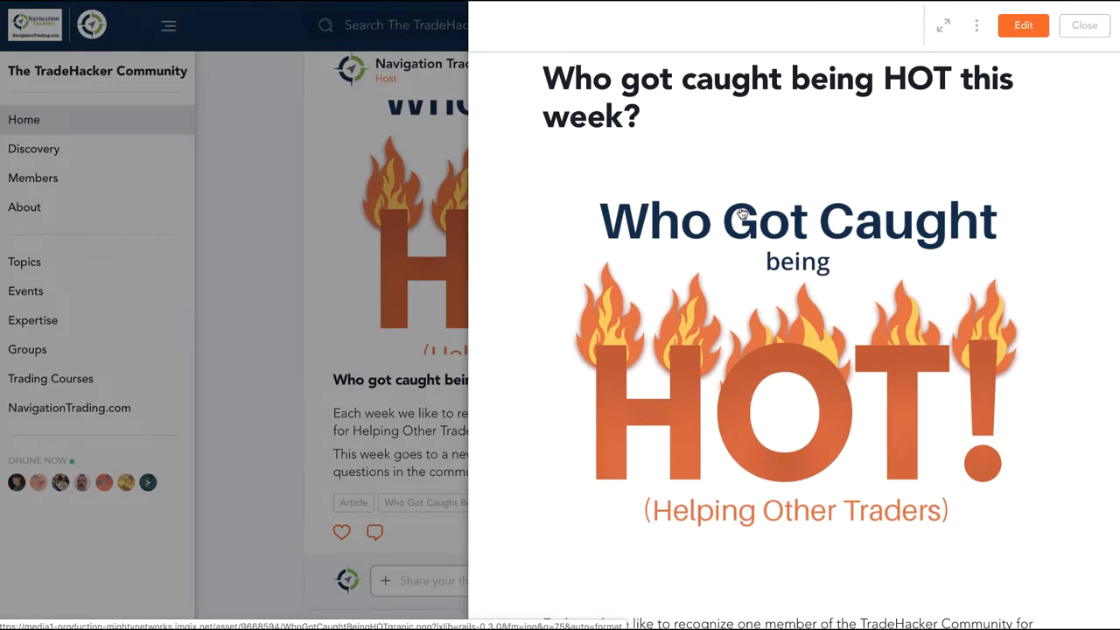
# Step: Scroll the 'Who got caught being HOT' article down to its congratulations message
pyautogui.scroll(-3)
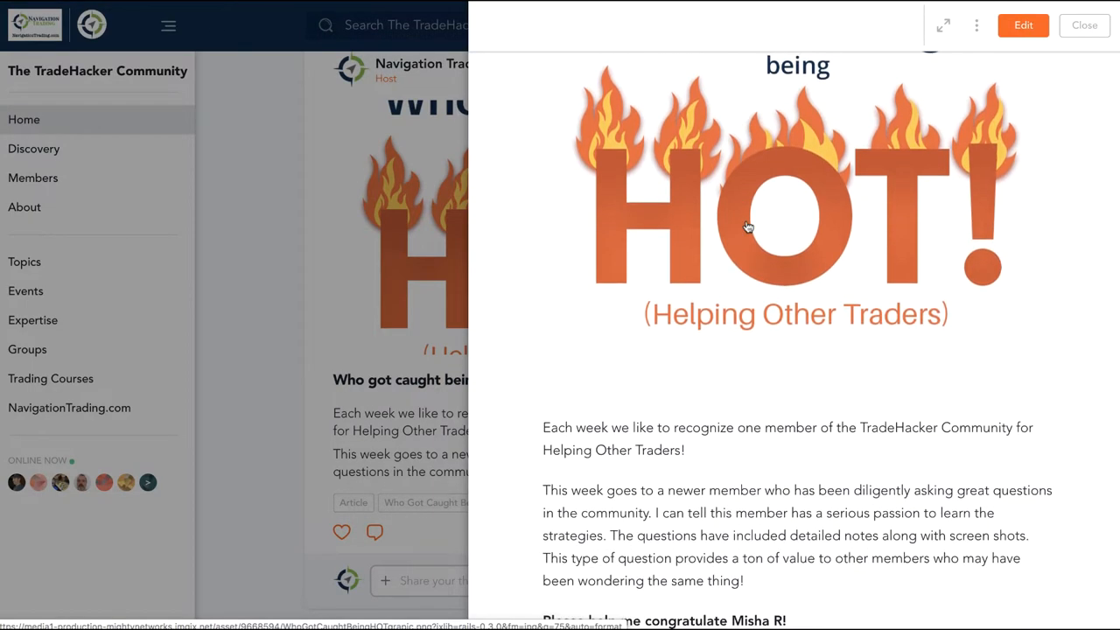
pyautogui.scroll(-3)
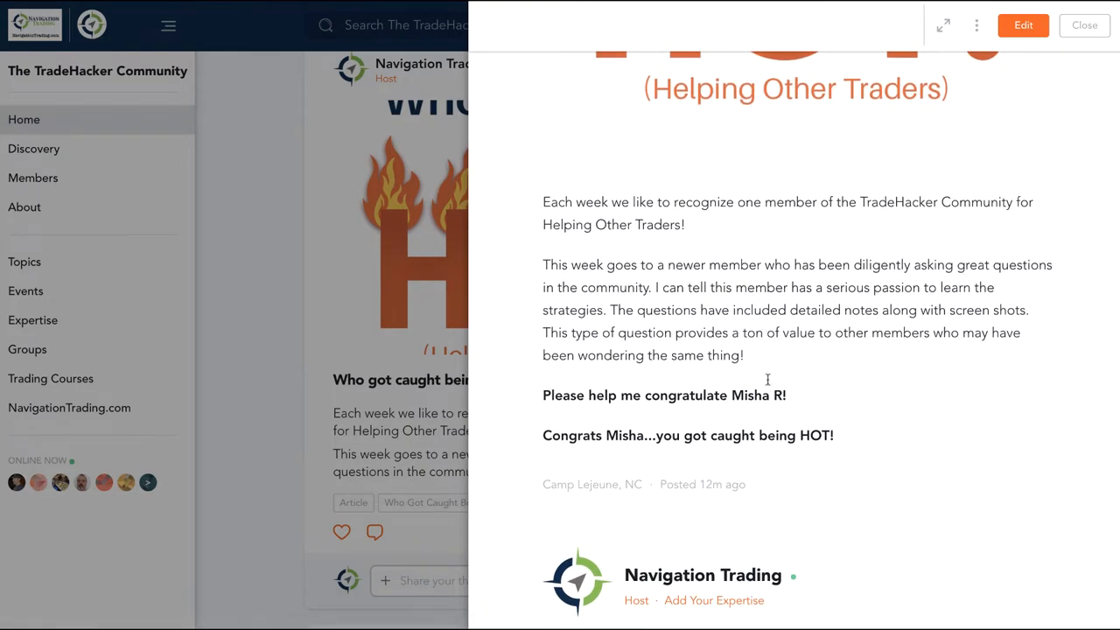
pyautogui.moveTo(704, 438)
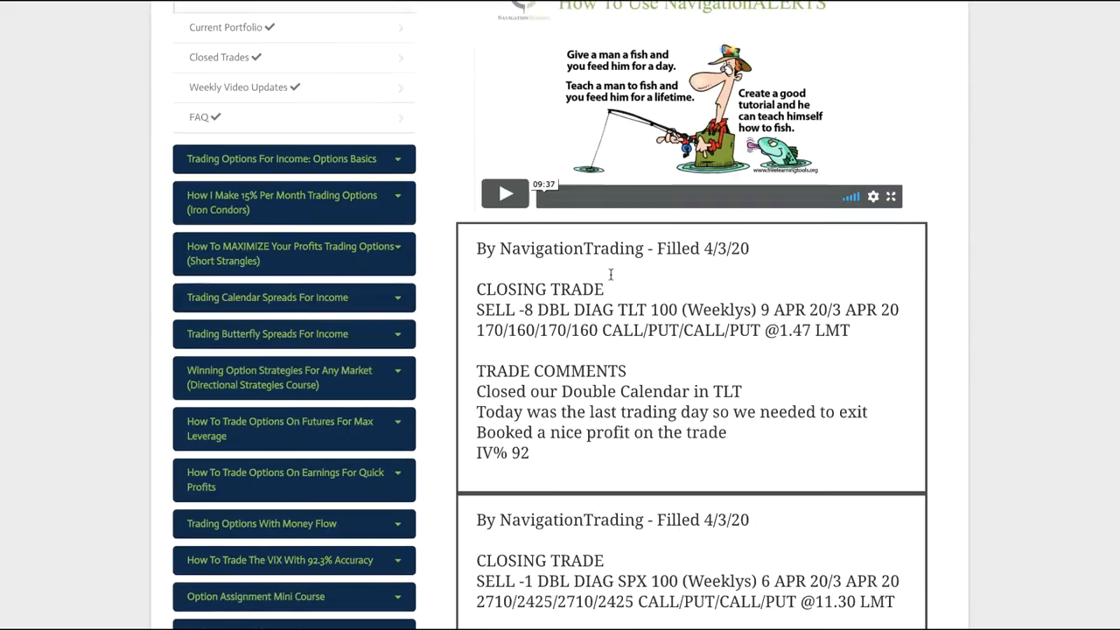
# Step: Scroll to the 3/30/20 QQQ short call vertical alert and highlight its trade comment
pyautogui.scroll(-3)
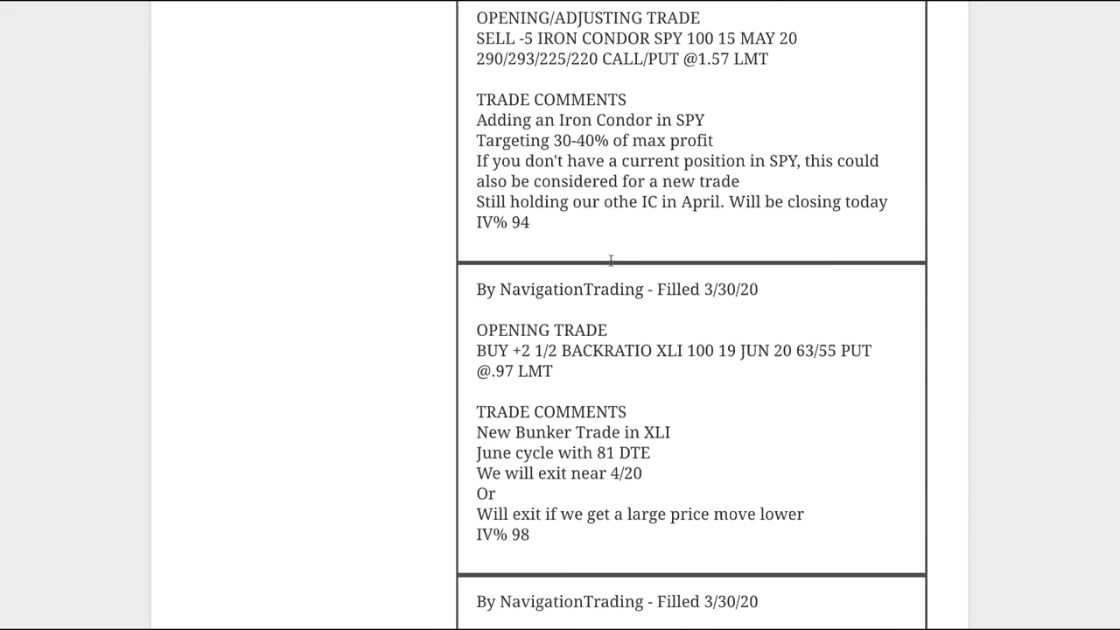
pyautogui.scroll(-3)
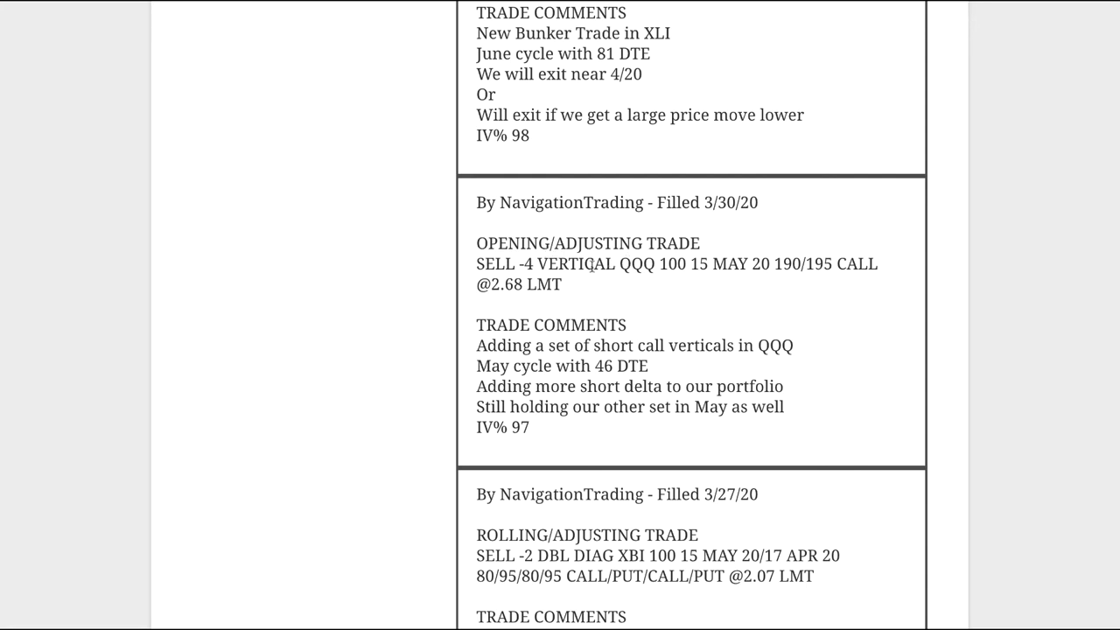
pyautogui.doubleClick(637, 263)
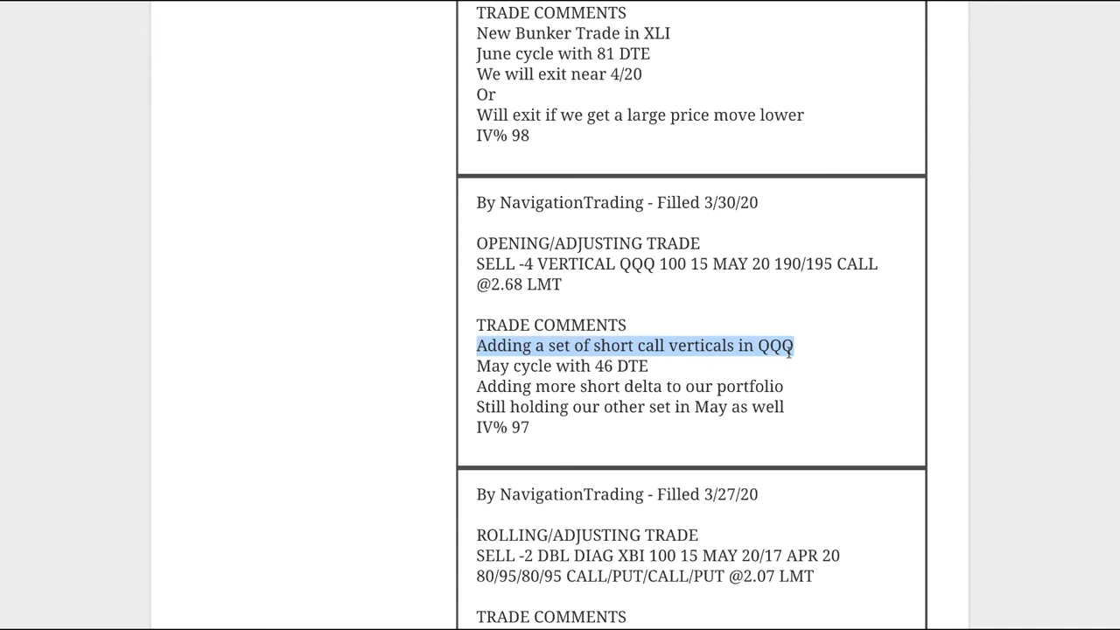
pyautogui.moveTo(749, 376)
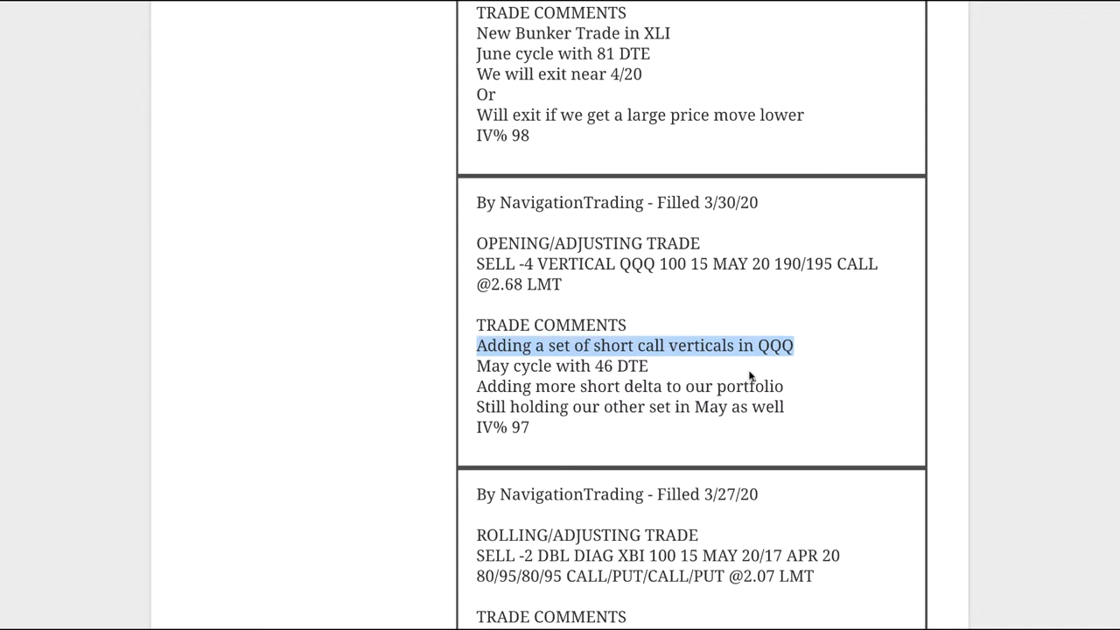
pyautogui.moveTo(683, 469)
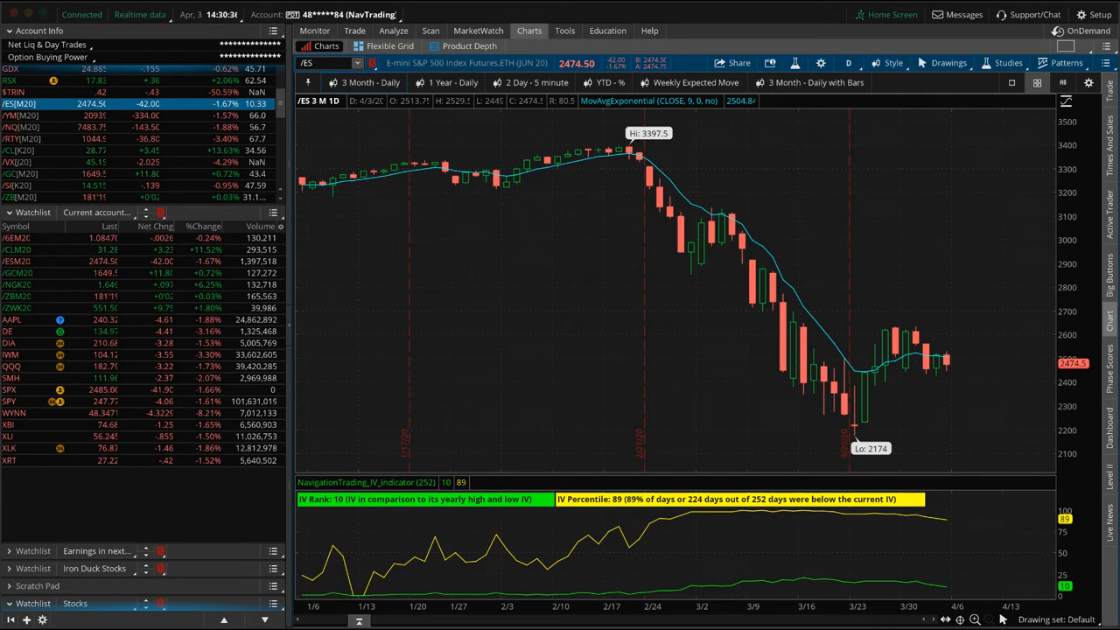
# Step: Select QQQ in the watchlist and display its 15 May 20 call vertical risk profile
pyautogui.click(14, 365)
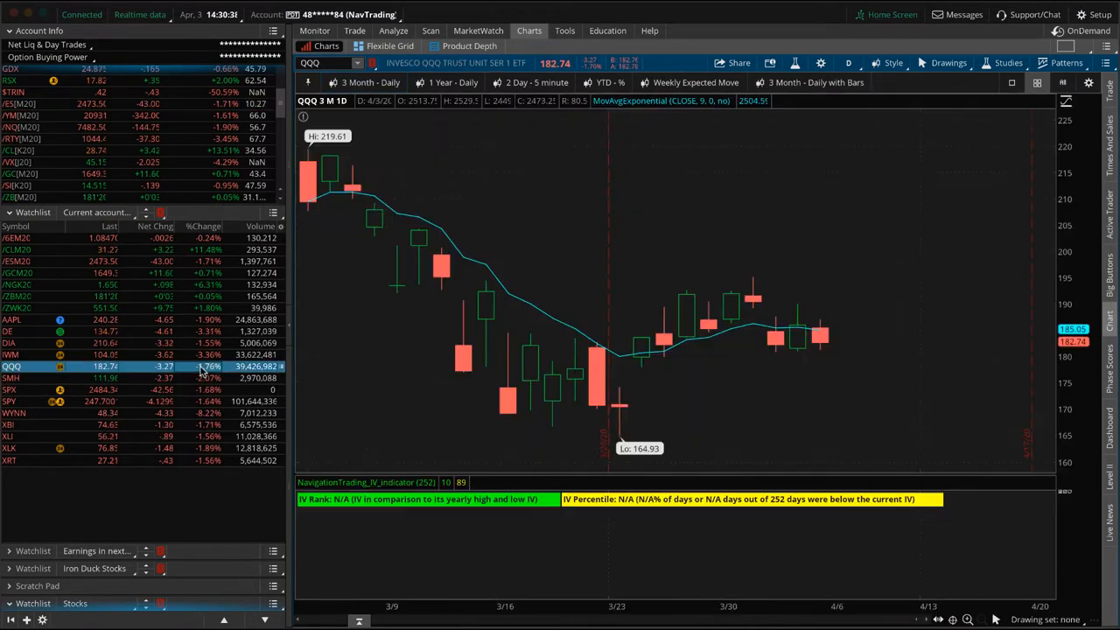
pyautogui.click(392, 32)
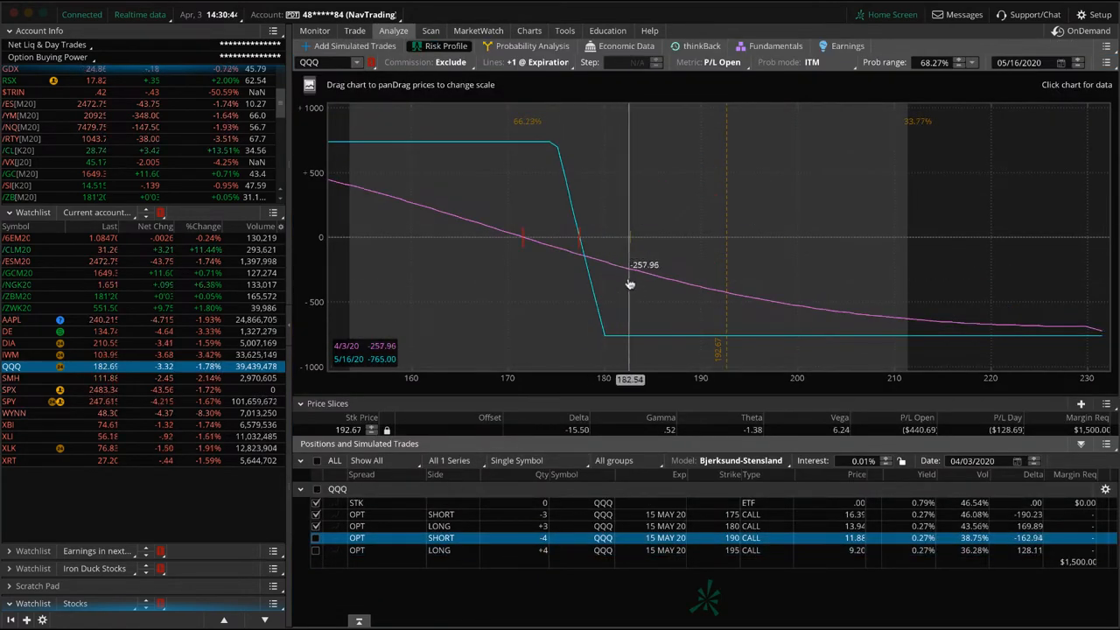
pyautogui.moveTo(551, 252)
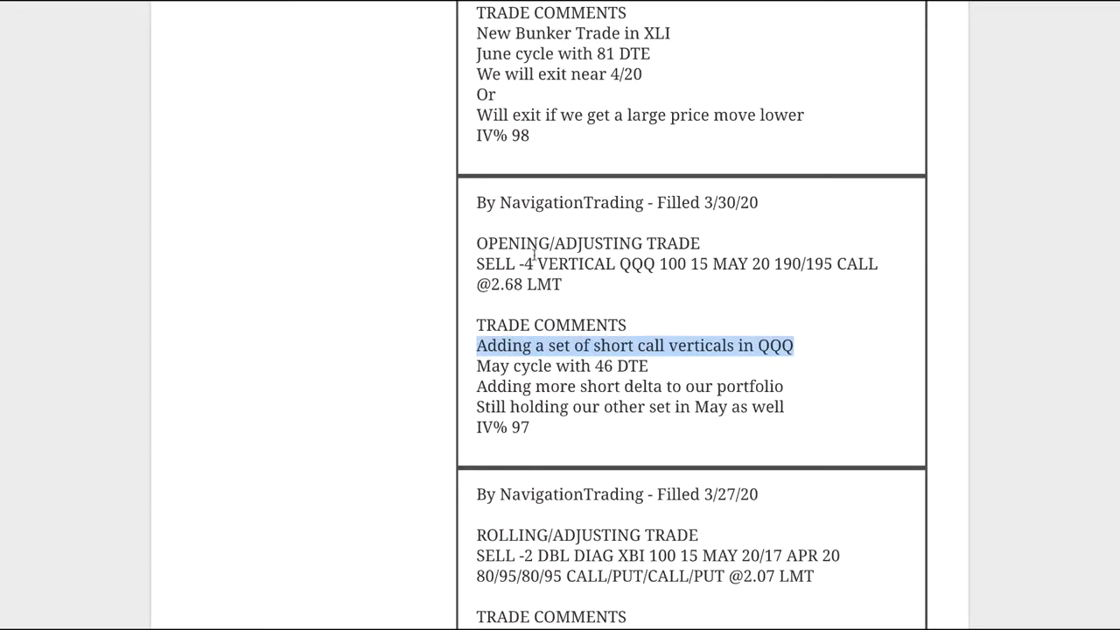
# Step: Bring the 3/30/20 XLI put backratio alert into view and highlight its '81 DTE'
pyautogui.scroll(-3)
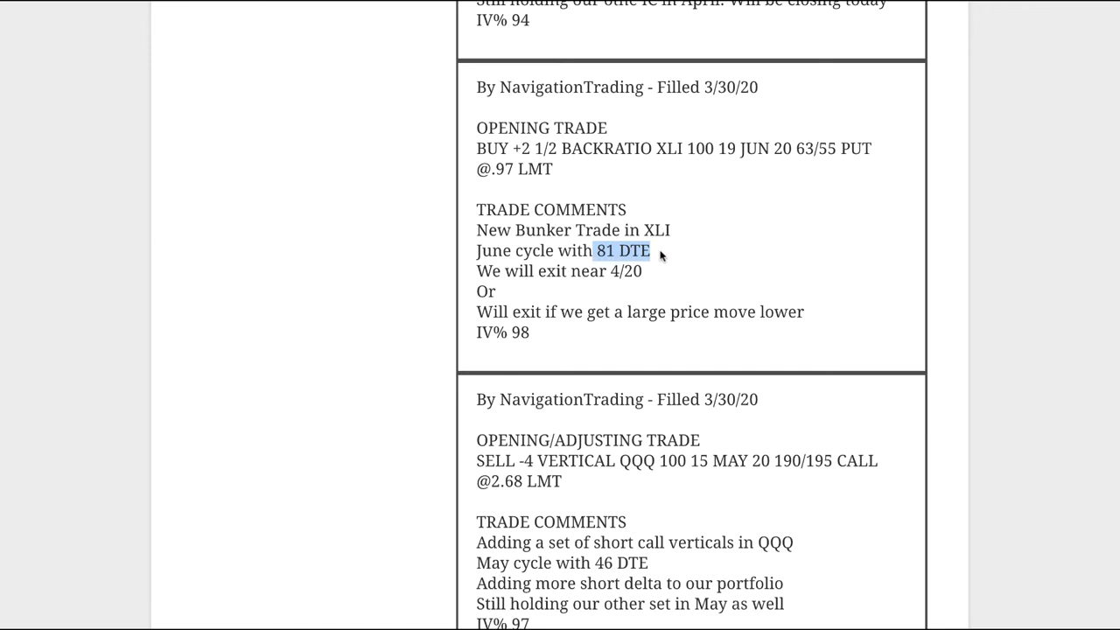
pyautogui.moveTo(651, 269)
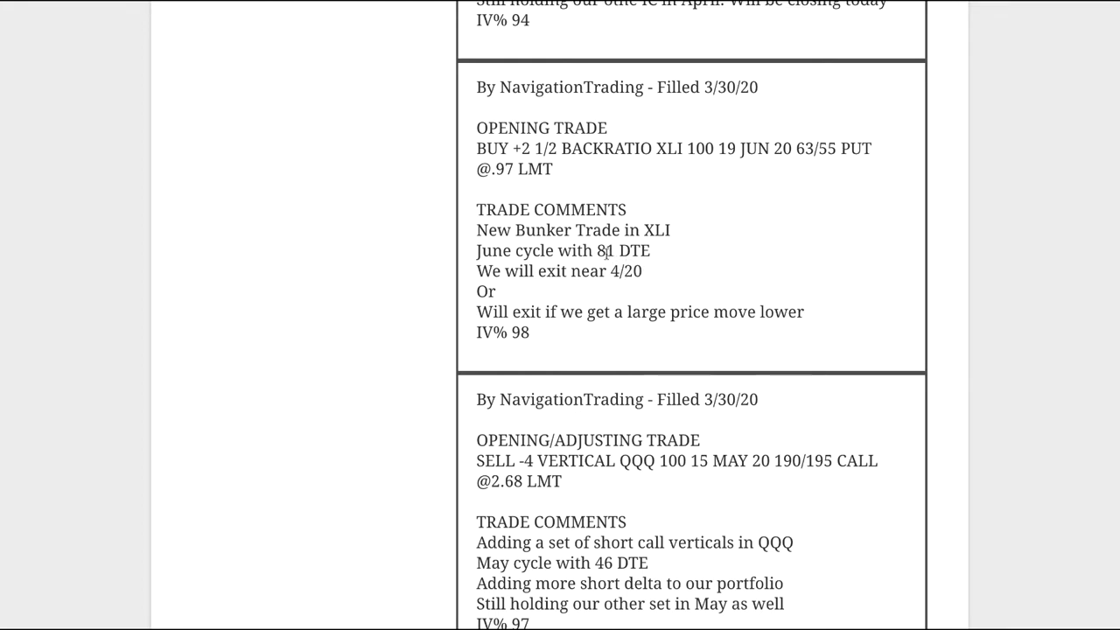
pyautogui.doubleClick(609, 250)
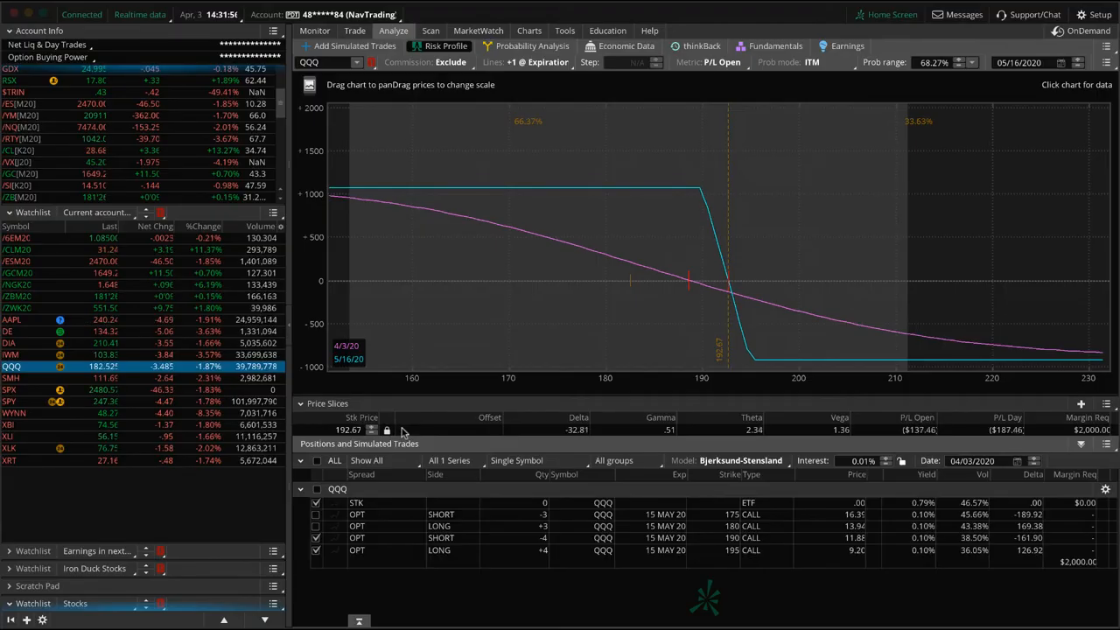
# Step: Select XLI in the watchlist to display its 19 Jun 20 put backratio risk profile
pyautogui.click(12, 436)
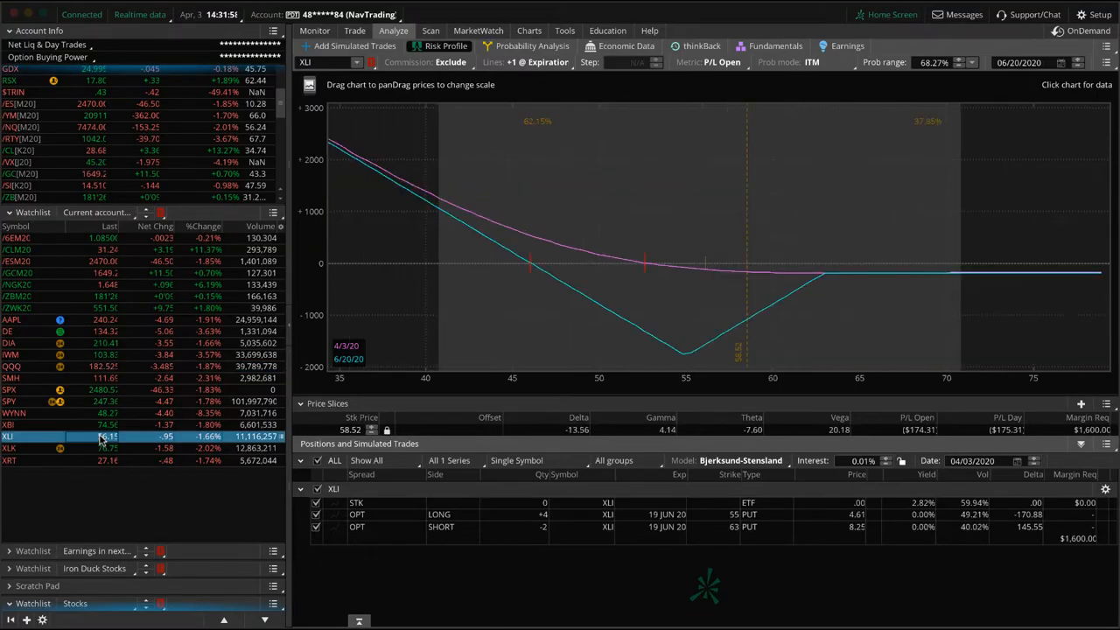
pyautogui.moveTo(696, 301)
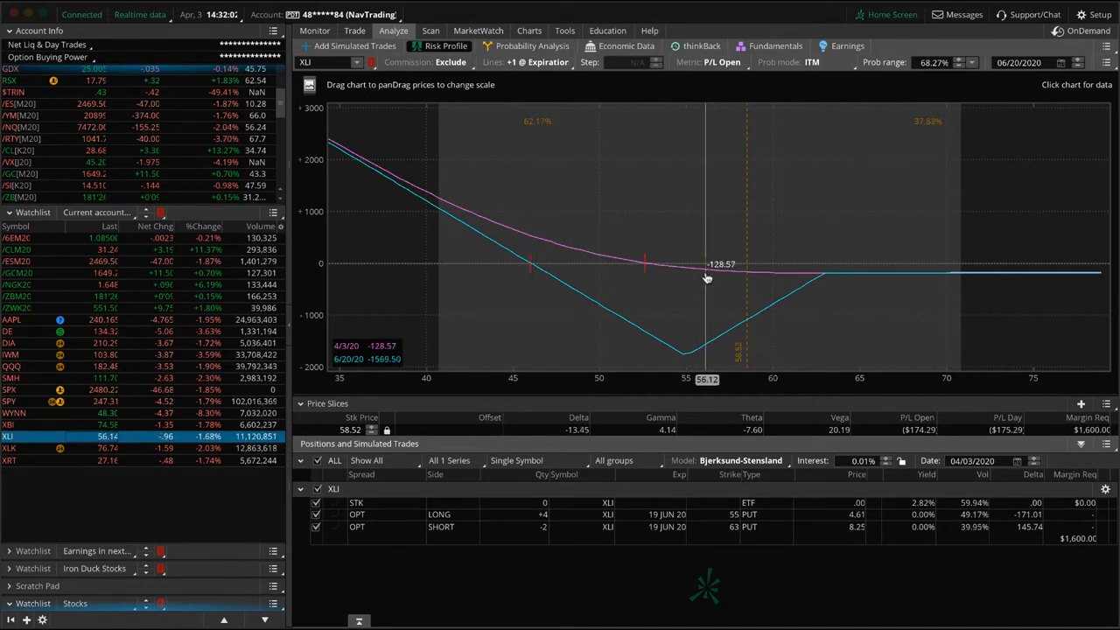
pyautogui.moveTo(709, 278)
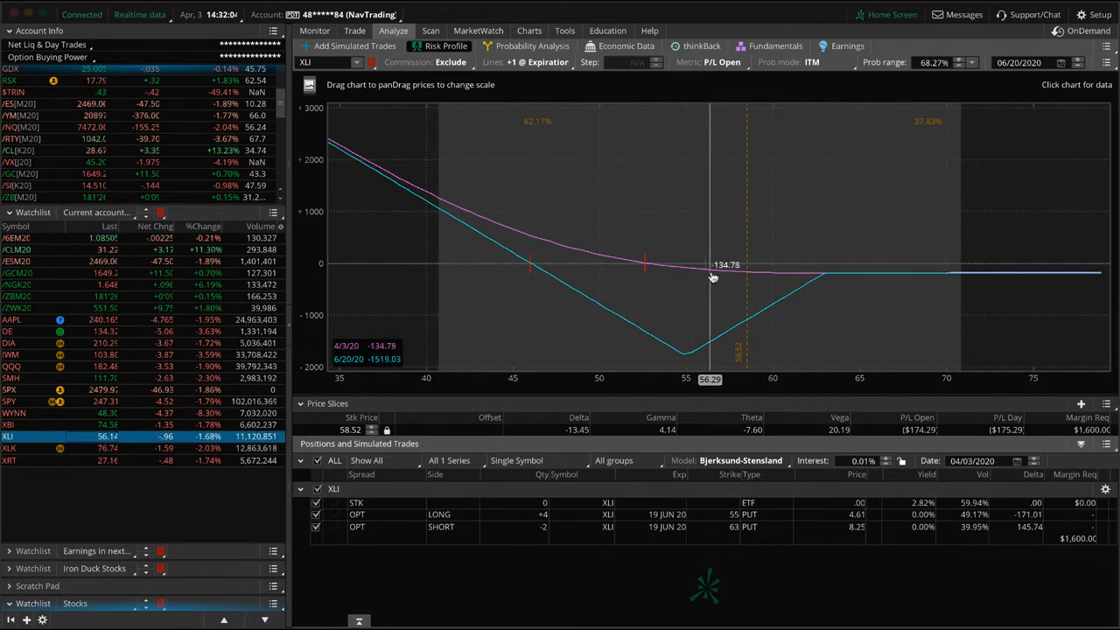
pyautogui.moveTo(891, 262)
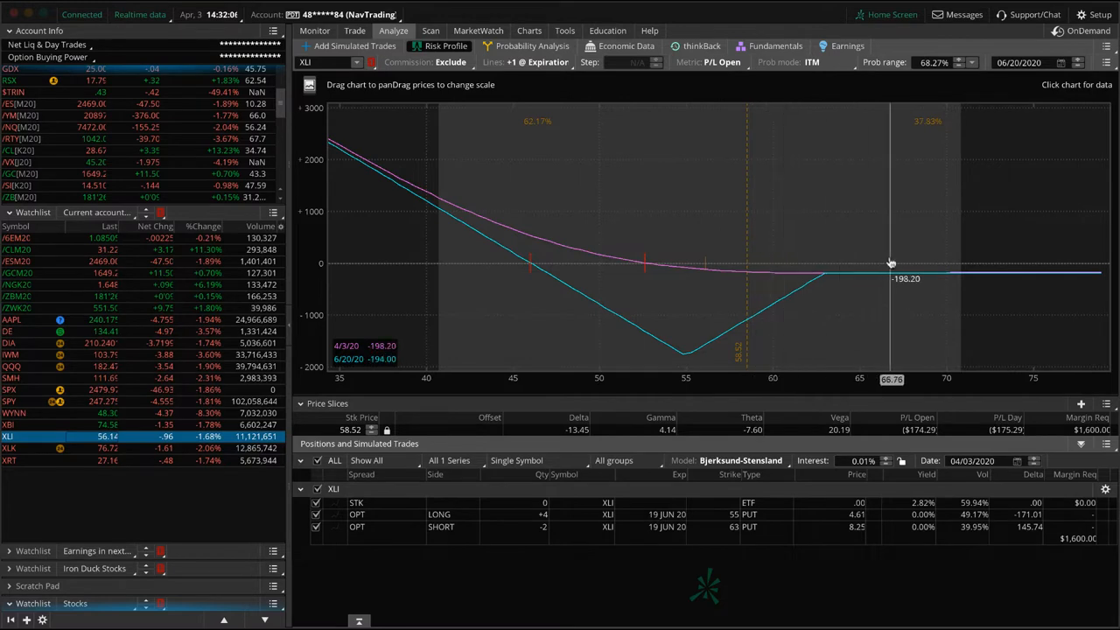
pyautogui.moveTo(532, 238)
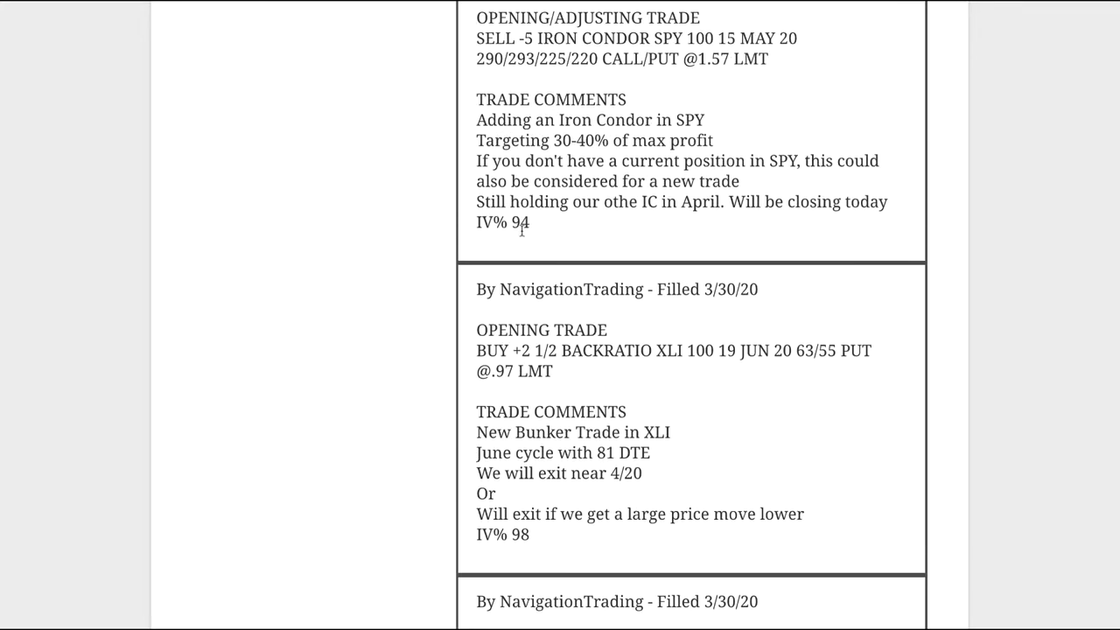
# Step: Highlight the SPY iron condor comment and mark the May condor's -5 quantity
pyautogui.scroll(-3)
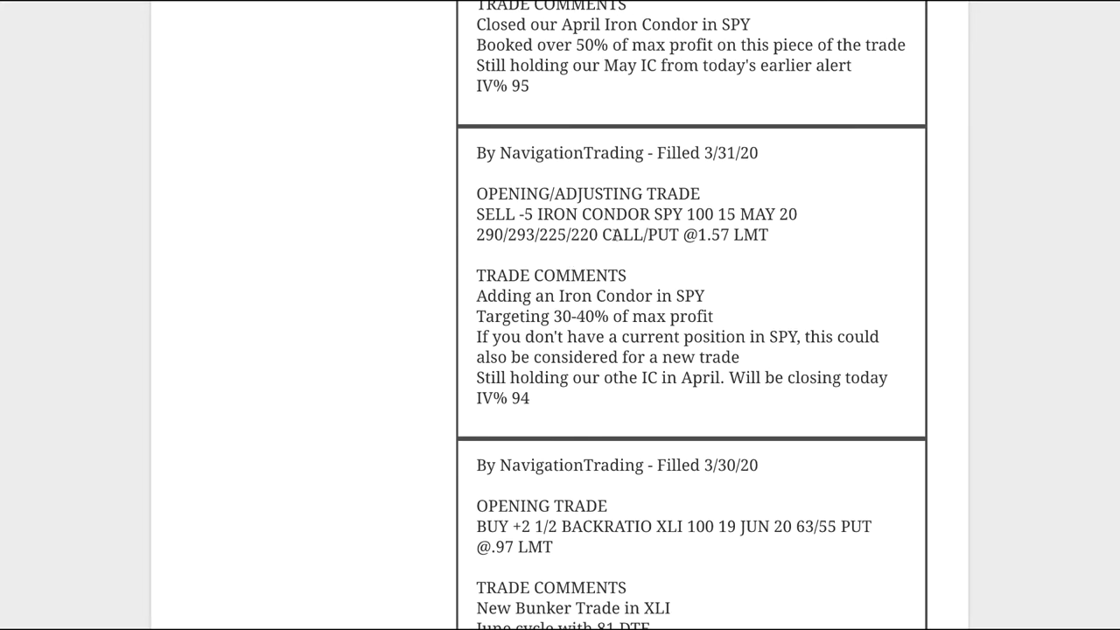
pyautogui.moveTo(558, 296); pyautogui.dragTo(638, 296)
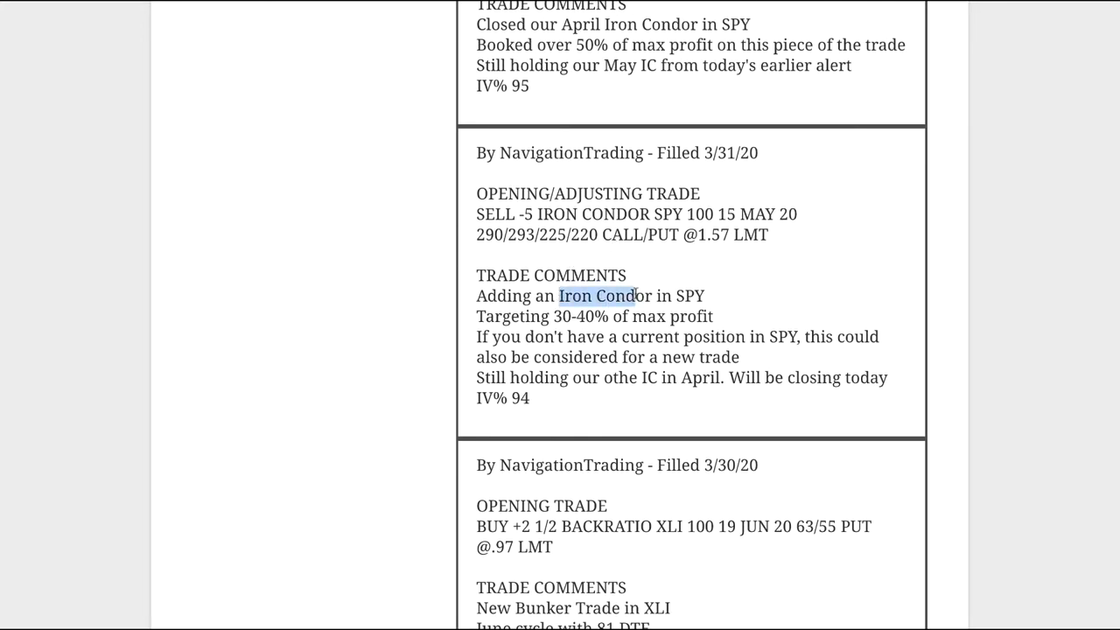
pyautogui.scroll(3)
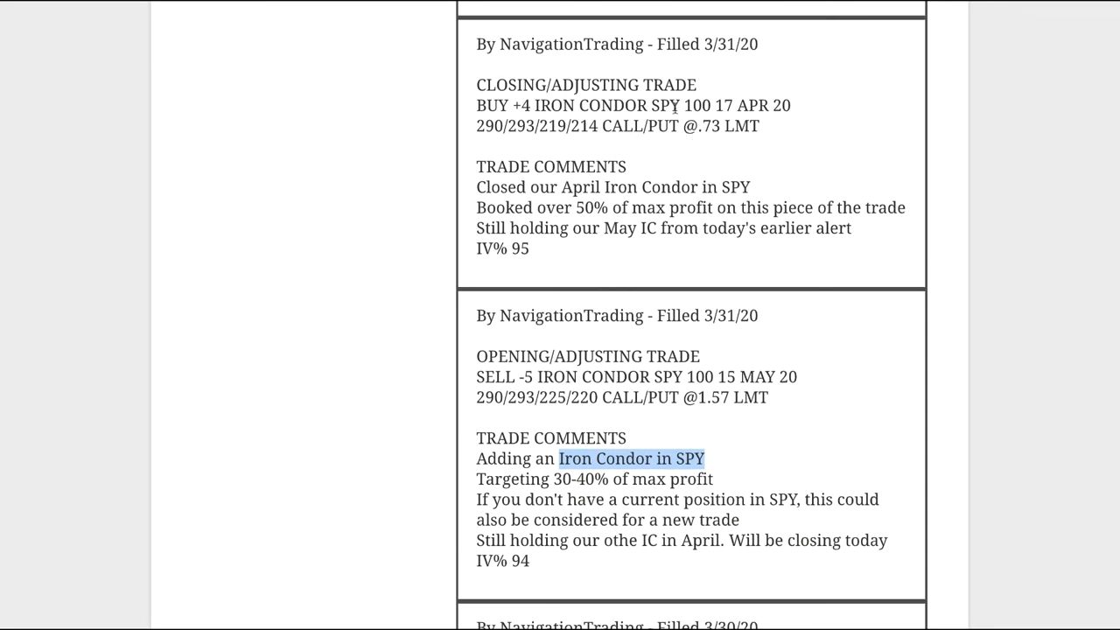
pyautogui.moveTo(476, 207)
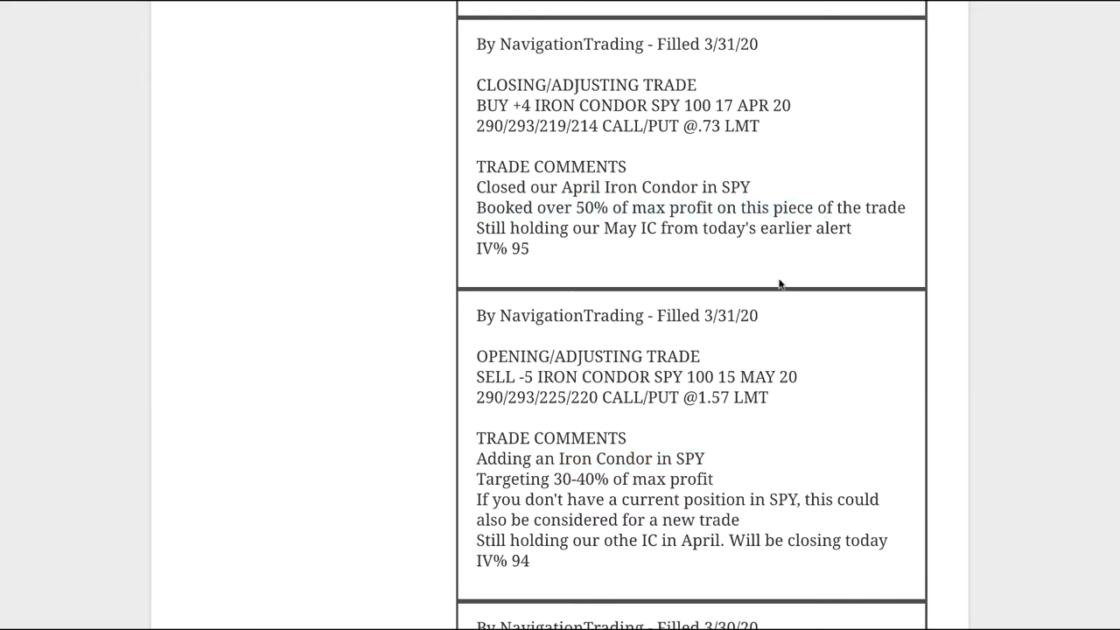
pyautogui.moveTo(602, 452)
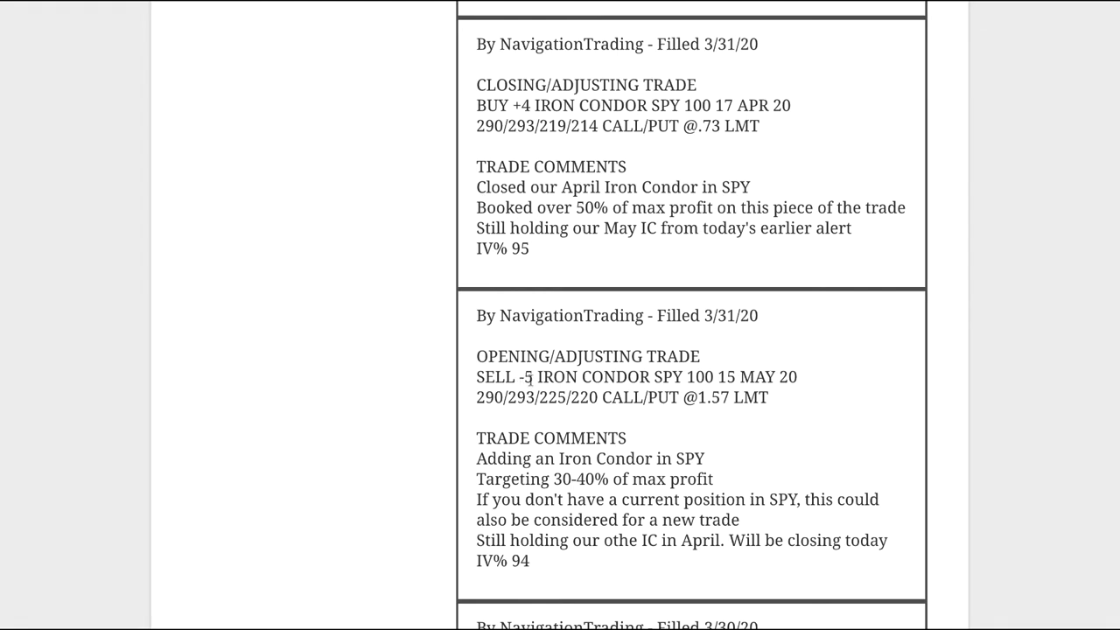
pyautogui.doubleClick(525, 378)
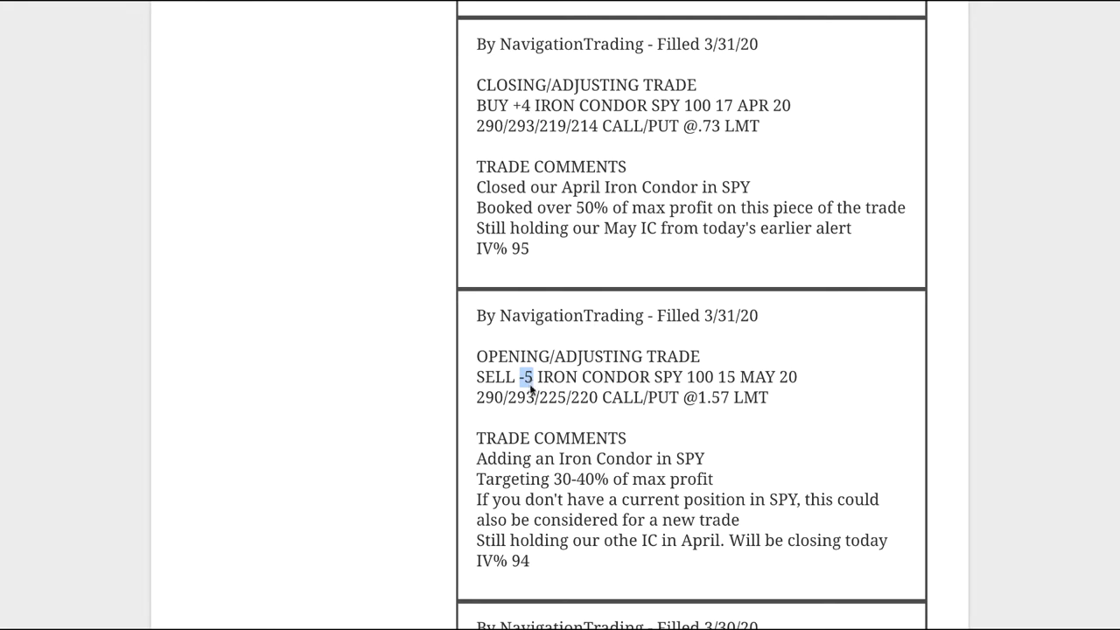
pyautogui.moveTo(595, 161)
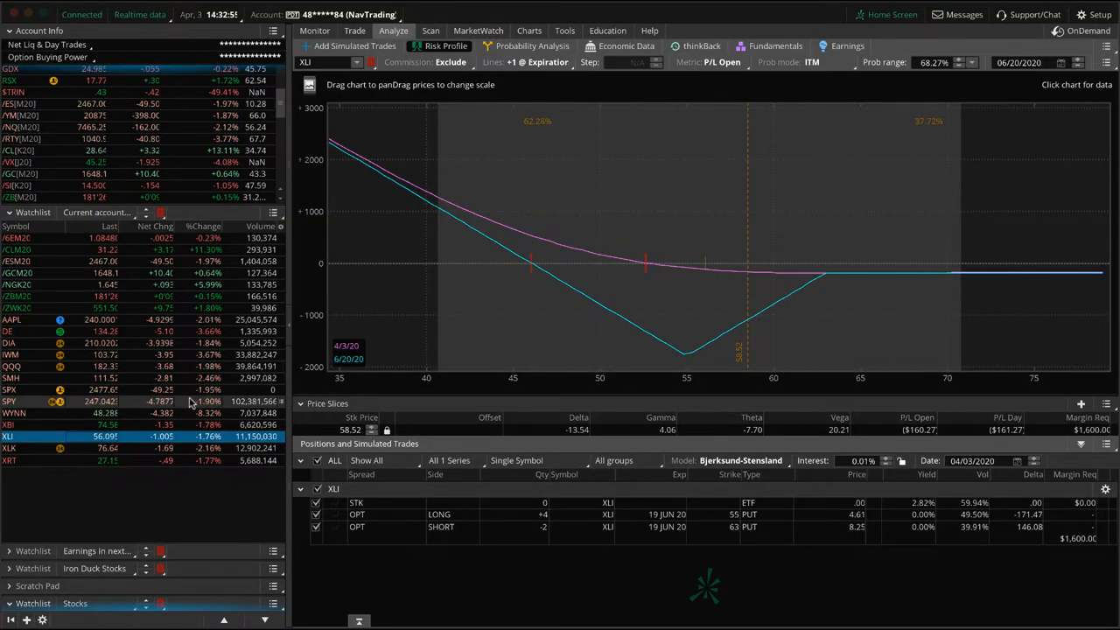
# Step: Select the watchlist symbol to display the XLI long 55 put, short two 63 puts risk profile
pyautogui.click(10, 401)
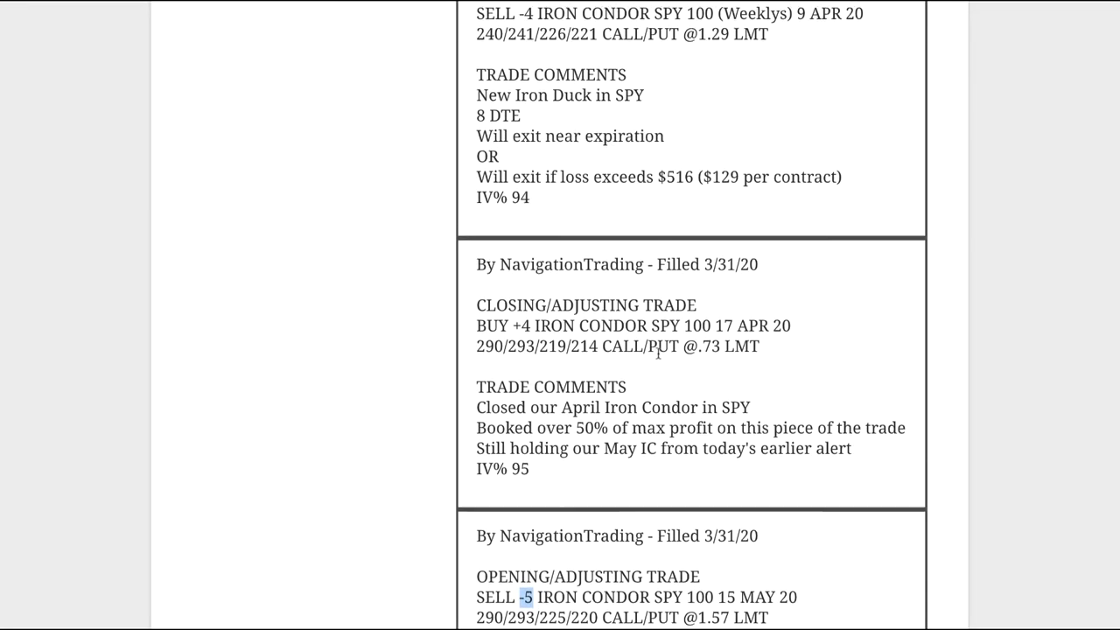
# Step: Bring the 4/1/20 SPY weekly iron condor opening alert into view and highlight its comment
pyautogui.scroll(-3)
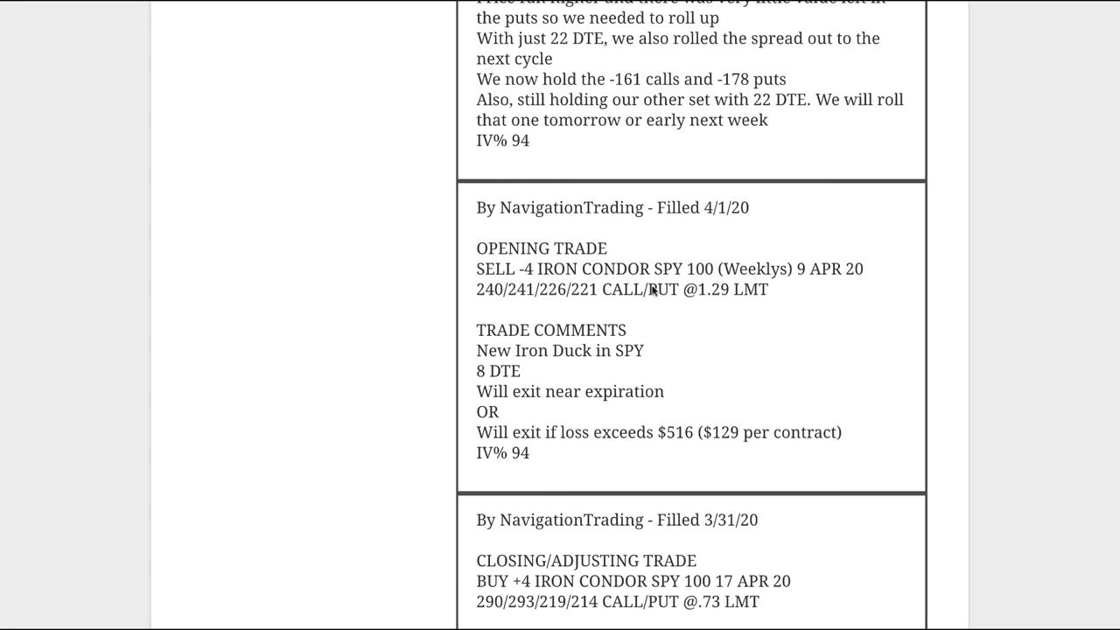
pyautogui.moveTo(476, 350); pyautogui.dragTo(644, 350)
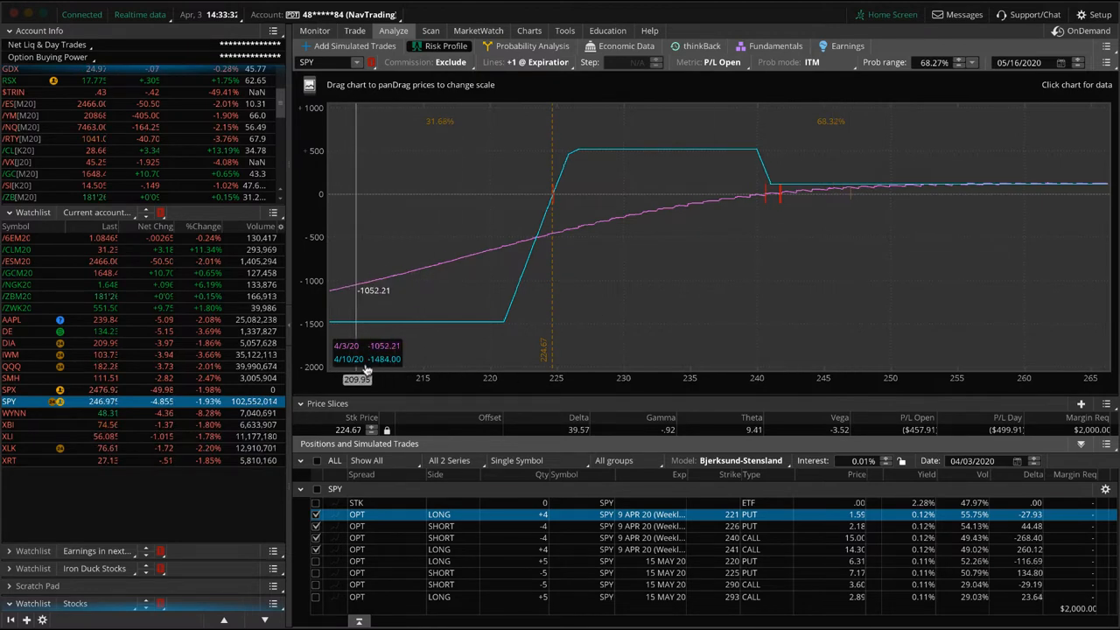
pyautogui.moveTo(529, 331)
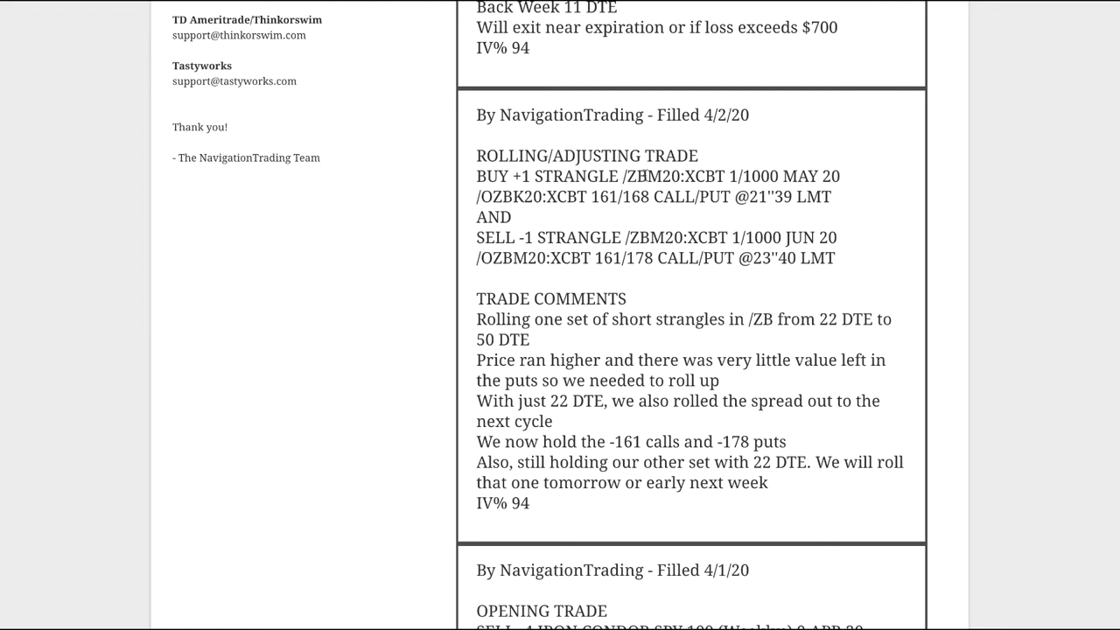
pyautogui.moveTo(815, 318)
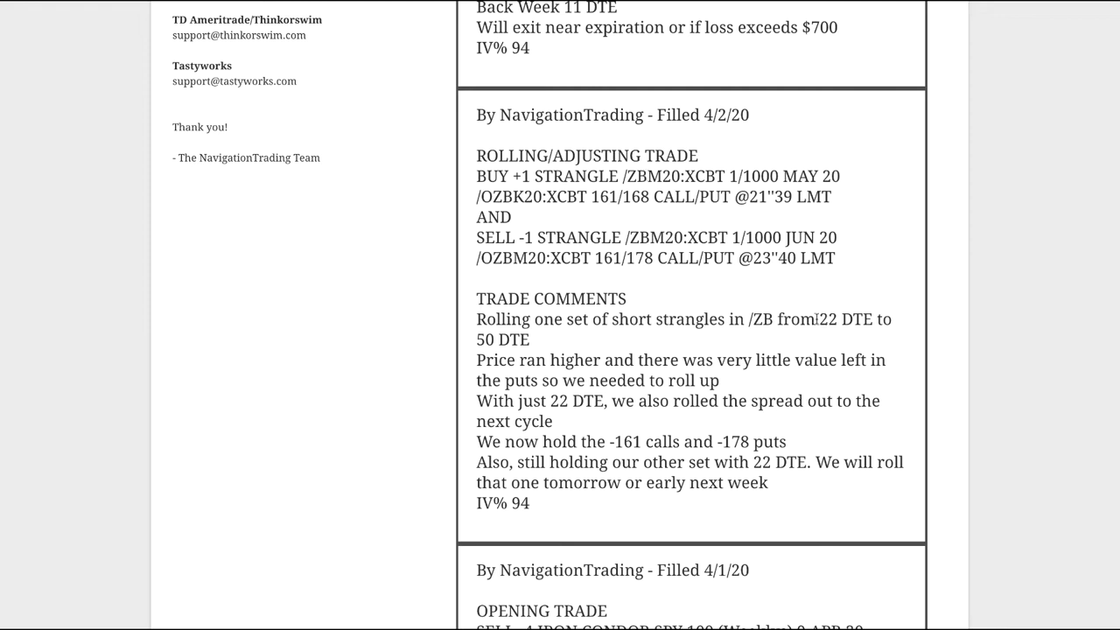
# Step: Highlight '22 DTE' in the 4/2/20 /ZB strangle roll alert's trade comments
pyautogui.moveTo(815, 319); pyautogui.dragTo(528, 339)
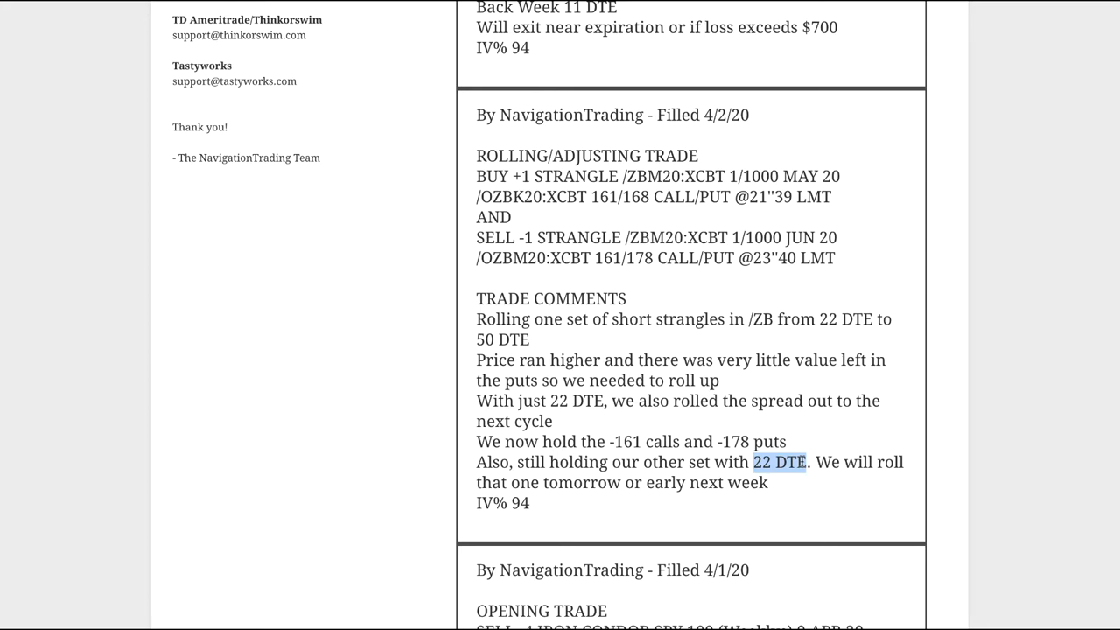
pyautogui.moveTo(801, 462)
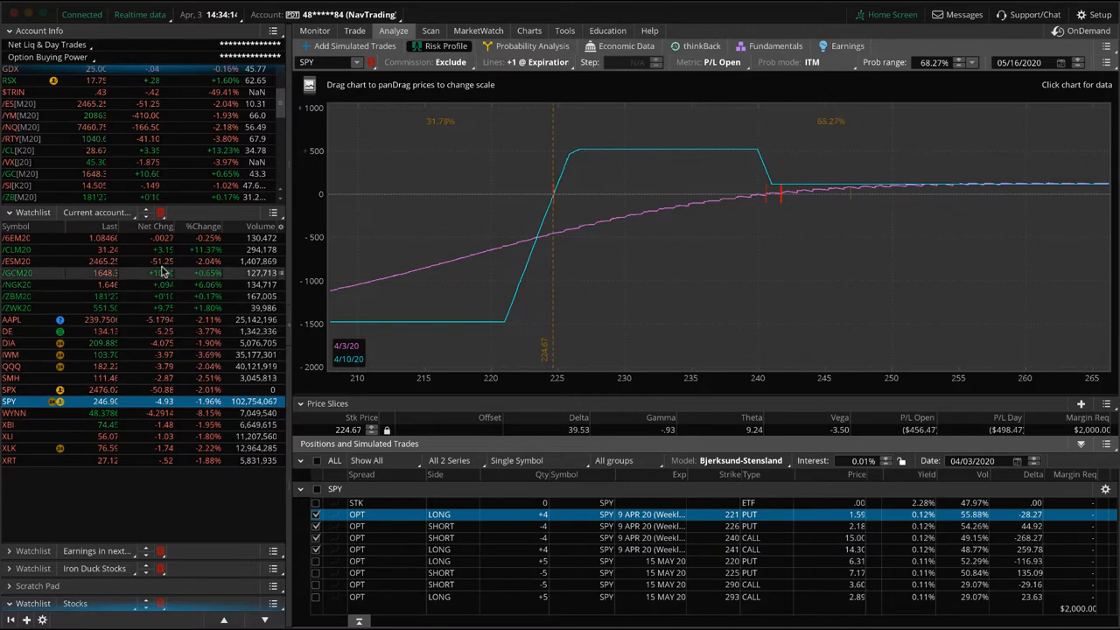
# Step: Select /ZBM20 in the watchlist to display its short June strangle risk profile
pyautogui.click(17, 296)
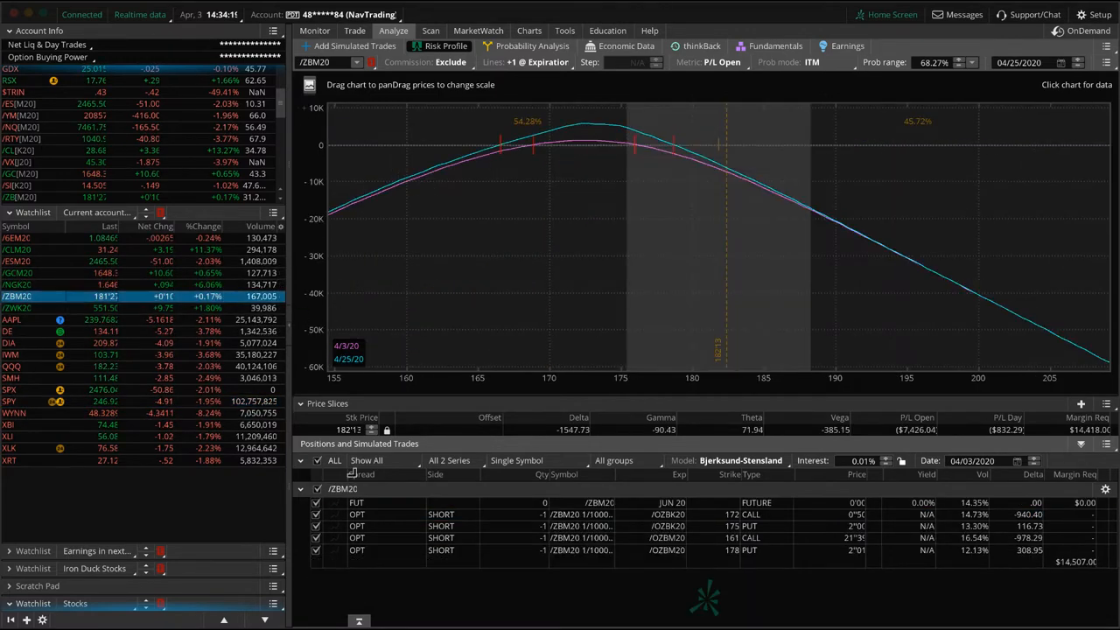
pyautogui.click(315, 549)
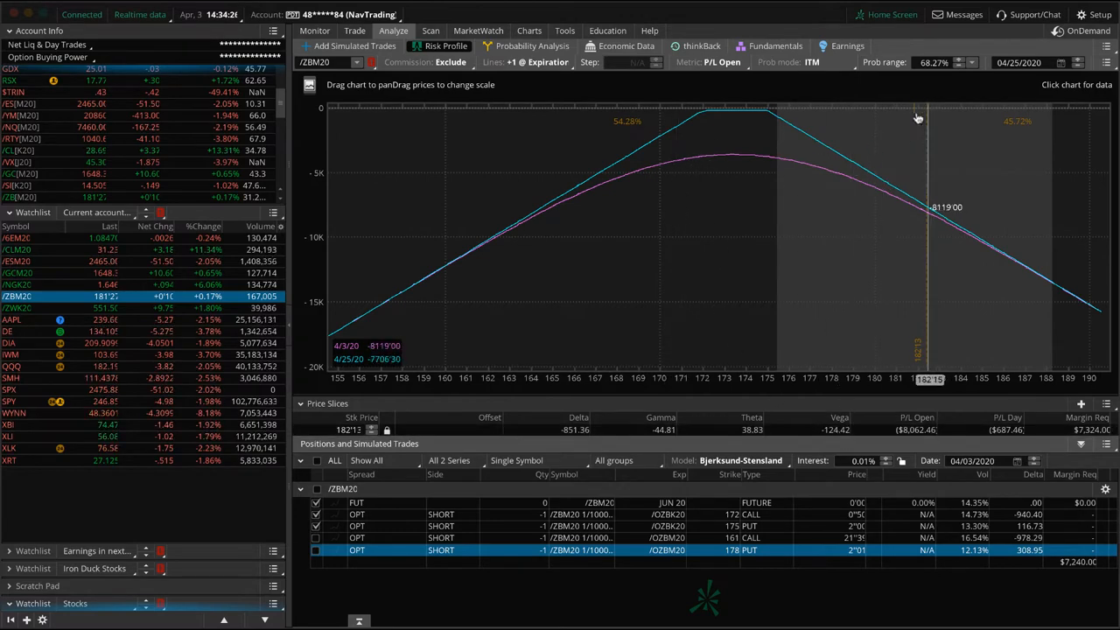
pyautogui.moveTo(742, 130)
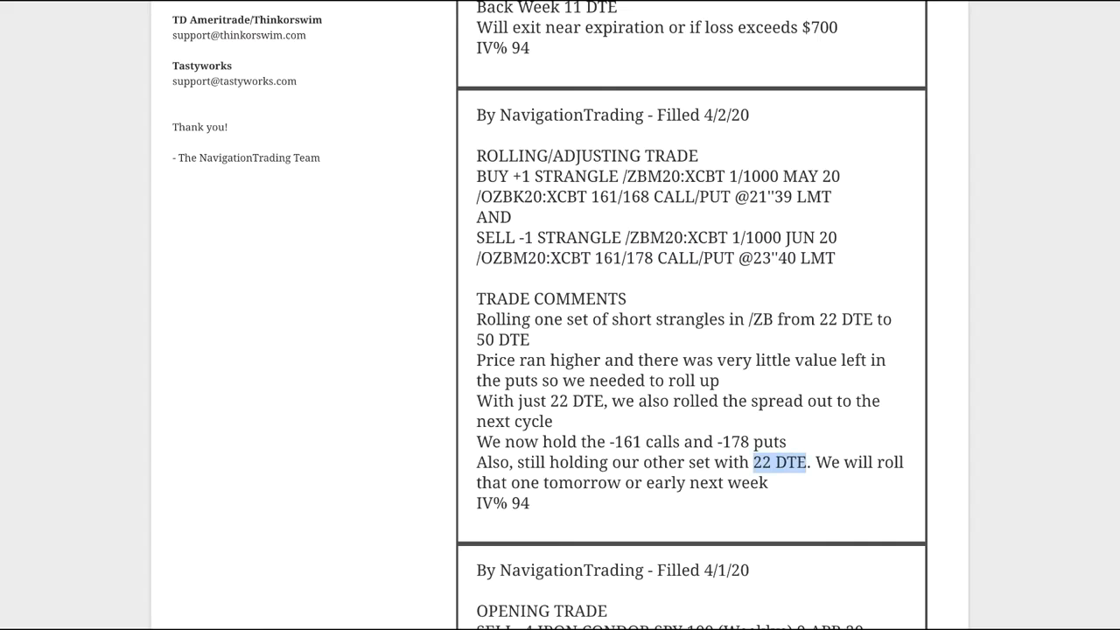
# Step: Scroll the alerts page to the 4/2/20 SPX weekly double calendar opening trade
pyautogui.scroll(3)
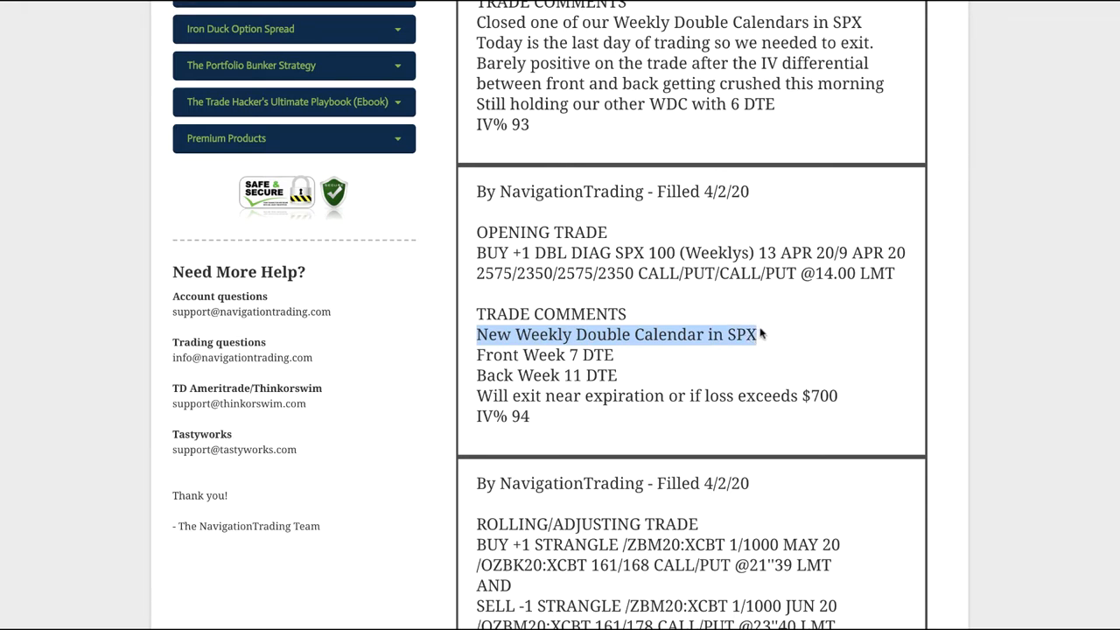
pyautogui.moveTo(875, 361)
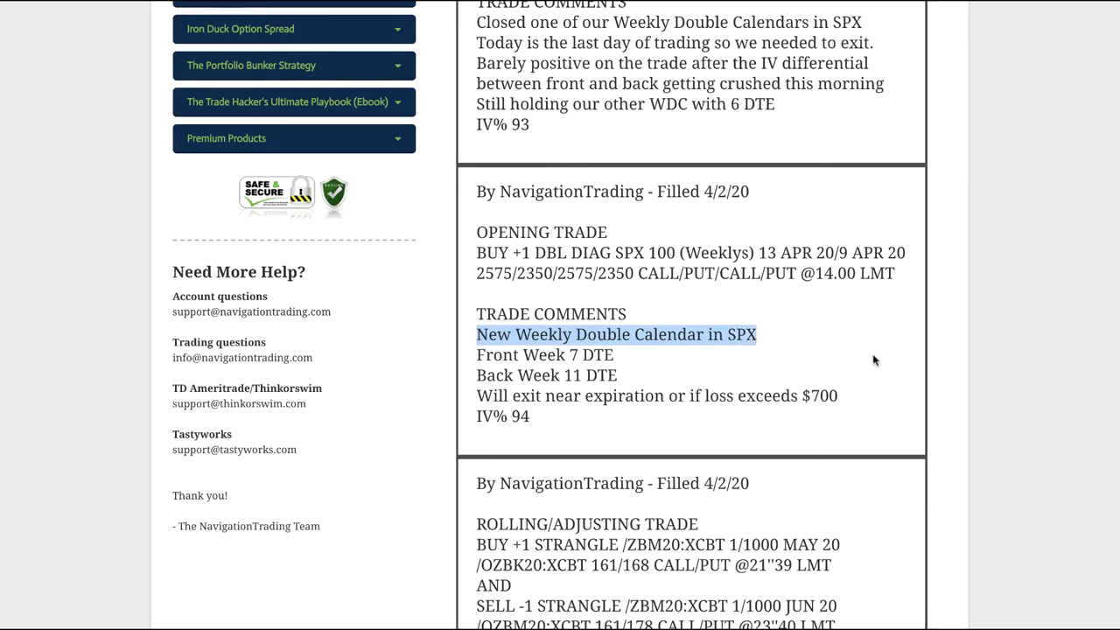
pyautogui.moveTo(803, 367)
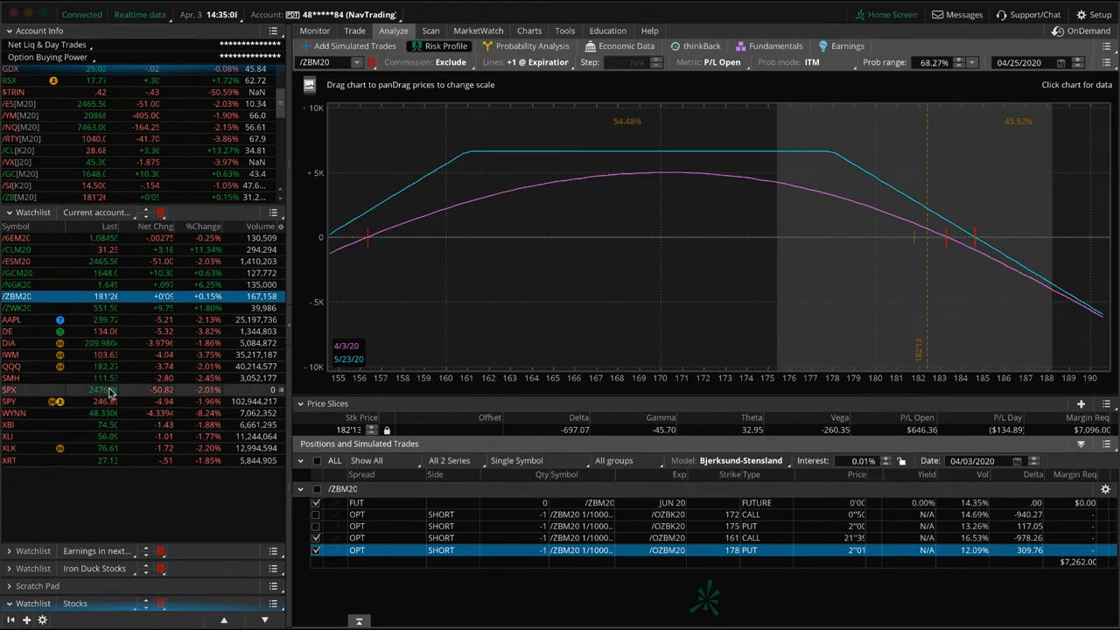
# Step: Select SPX in the watchlist to load its weekly double calendar risk profile
pyautogui.click(14, 388)
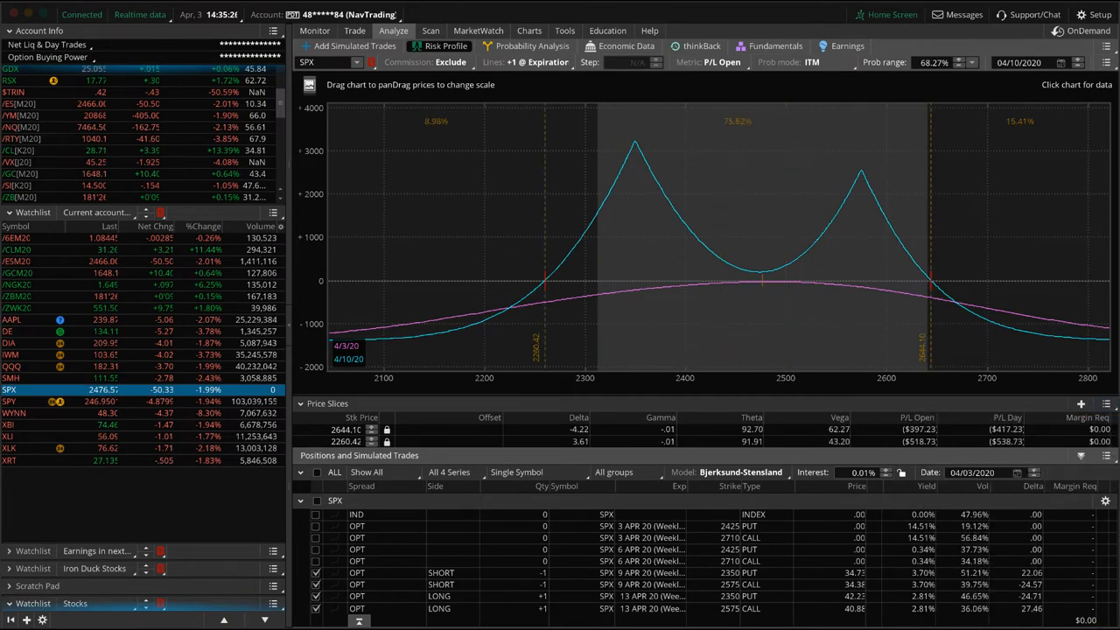
pyautogui.moveTo(721, 301)
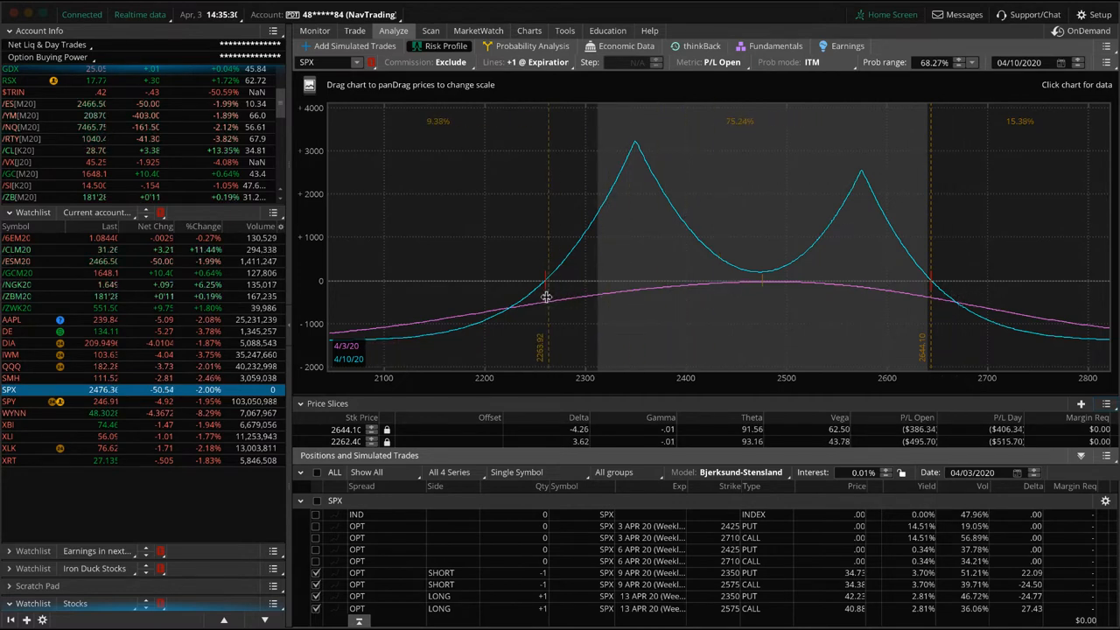
pyautogui.moveTo(728, 142)
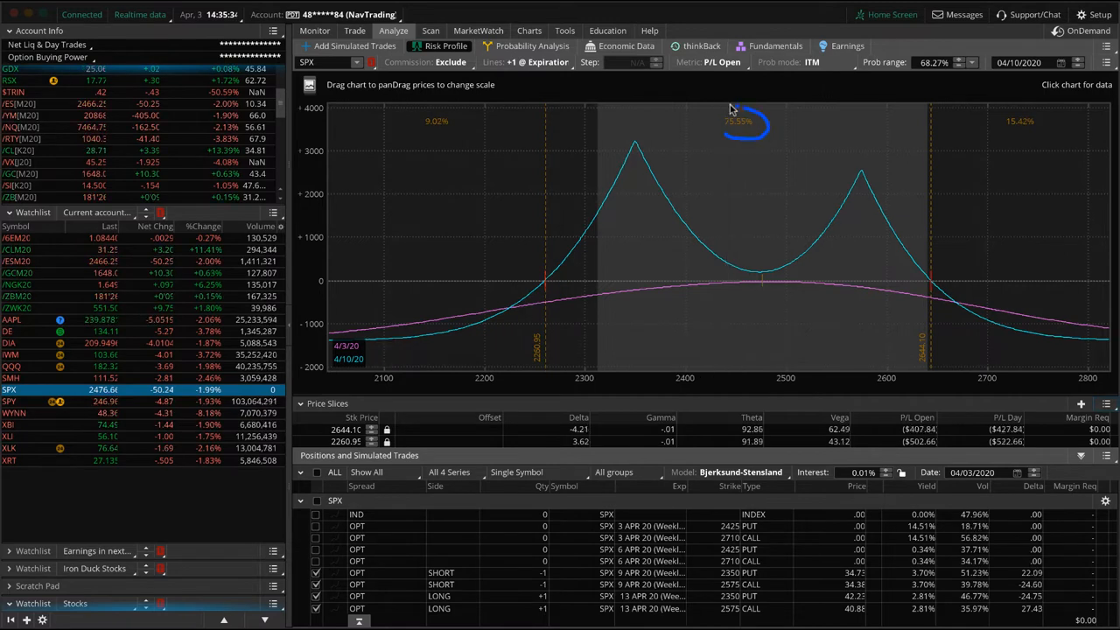
pyautogui.moveTo(821, 281)
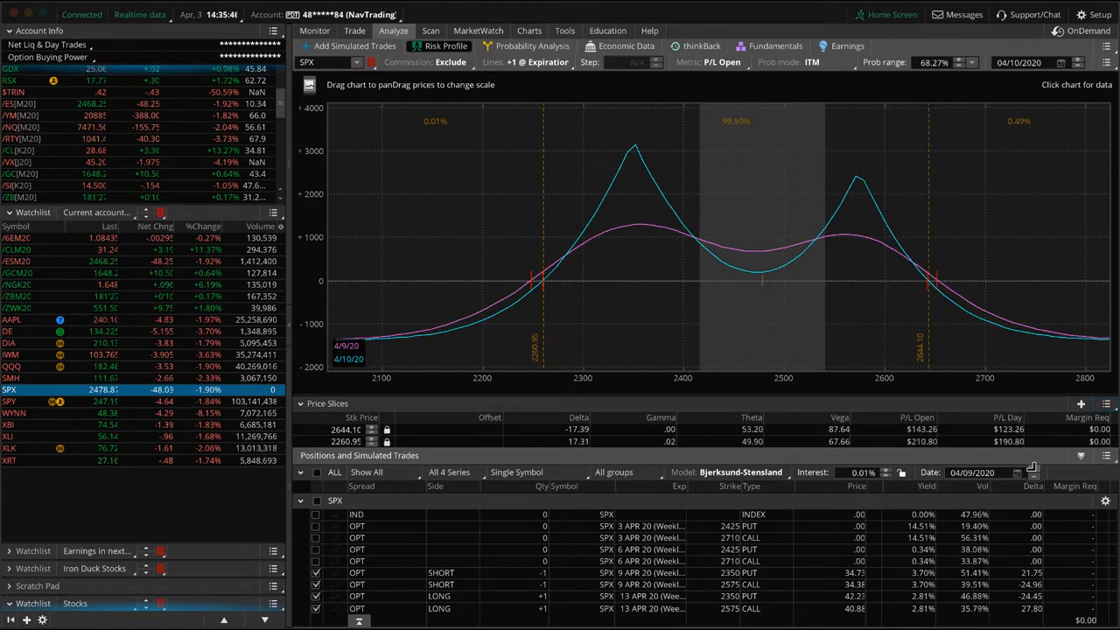
pyautogui.moveTo(765, 336)
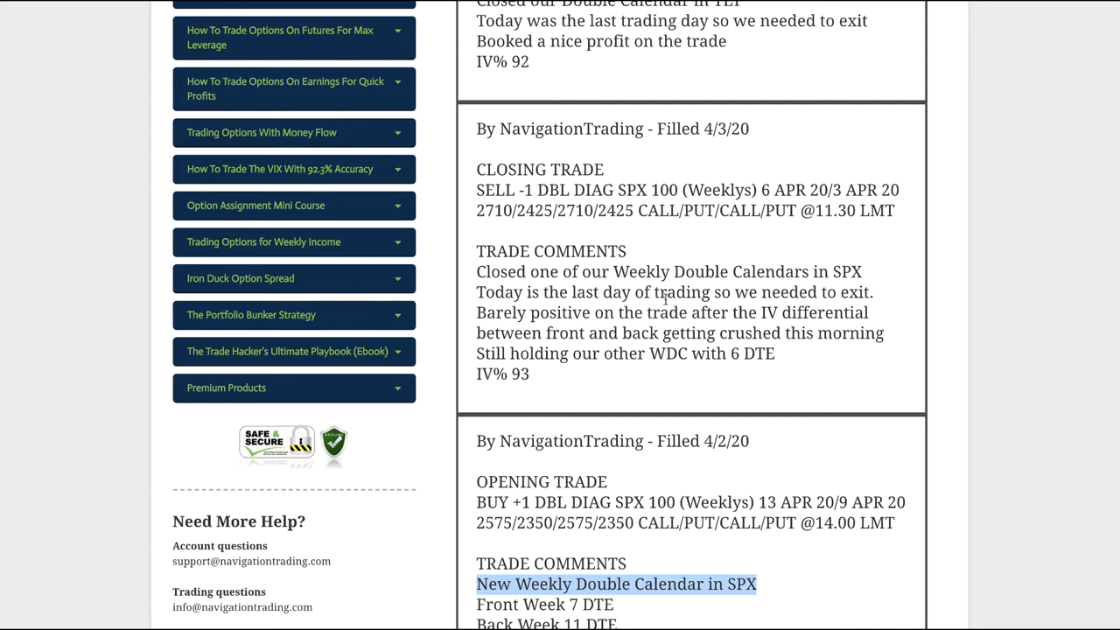
# Step: Scroll to the 4/3/20 TLT double calendar closing alert and highlight 'TLT'
pyautogui.scroll(-3)
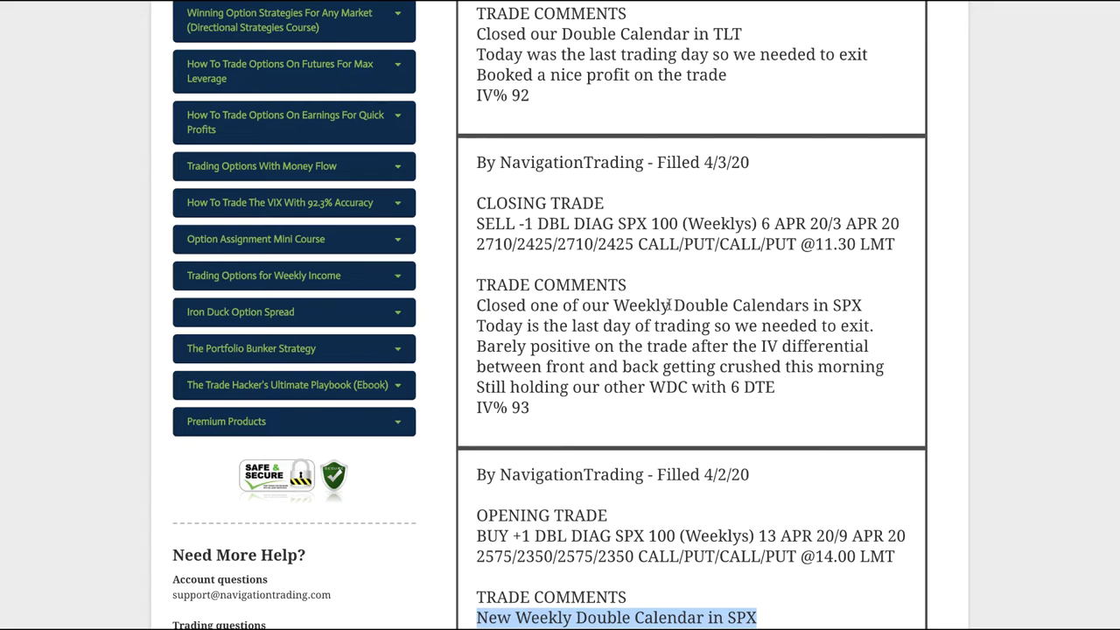
pyautogui.moveTo(708, 304)
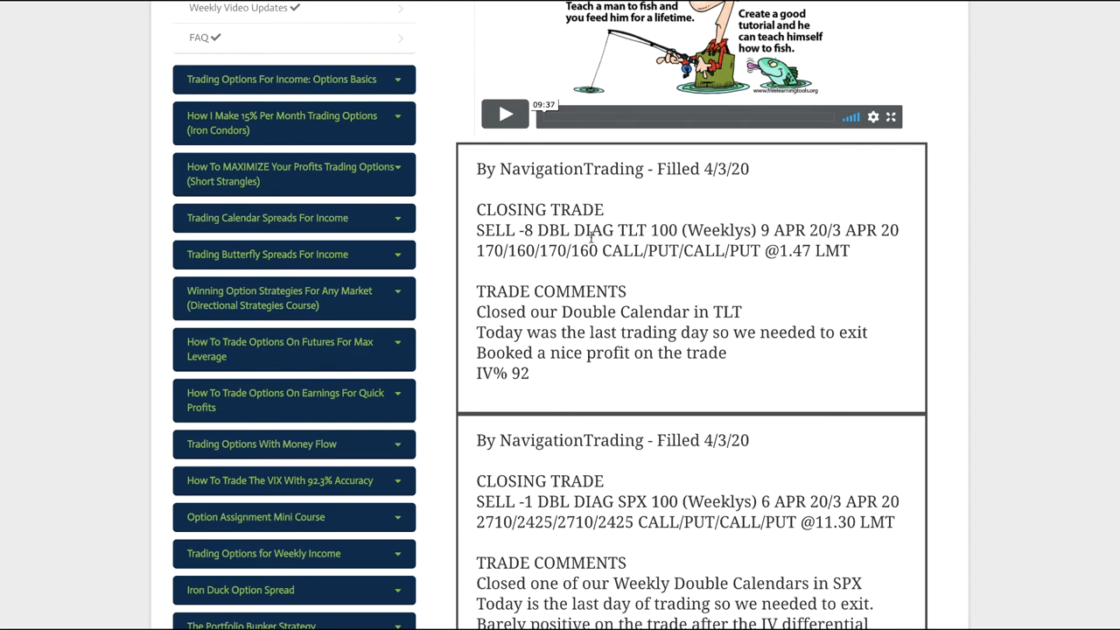
pyautogui.doubleClick(626, 231)
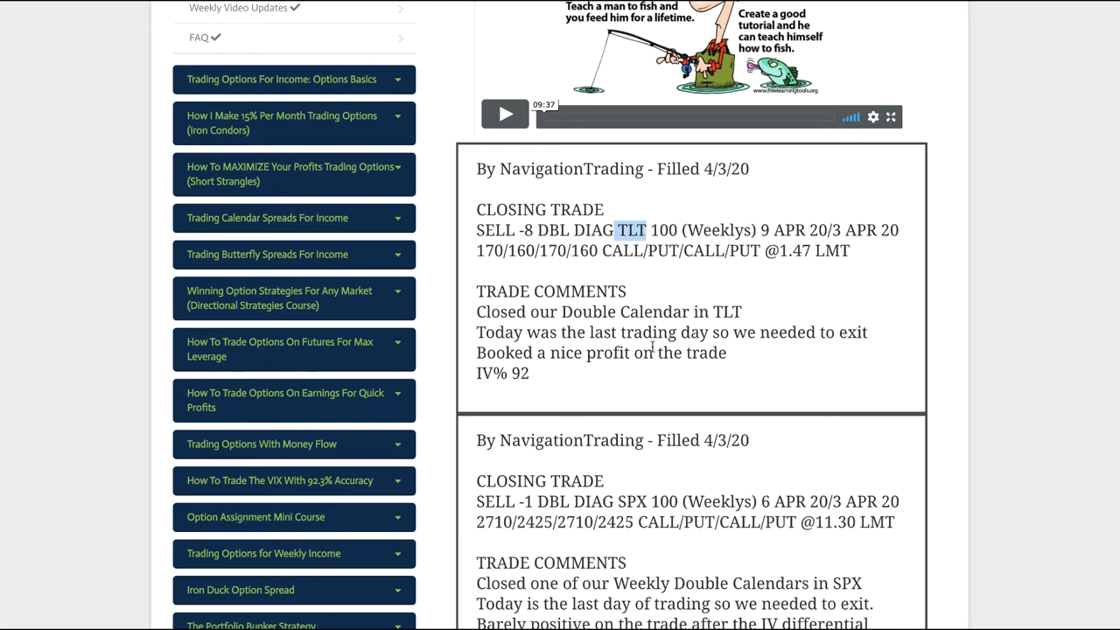
pyautogui.moveTo(619, 299)
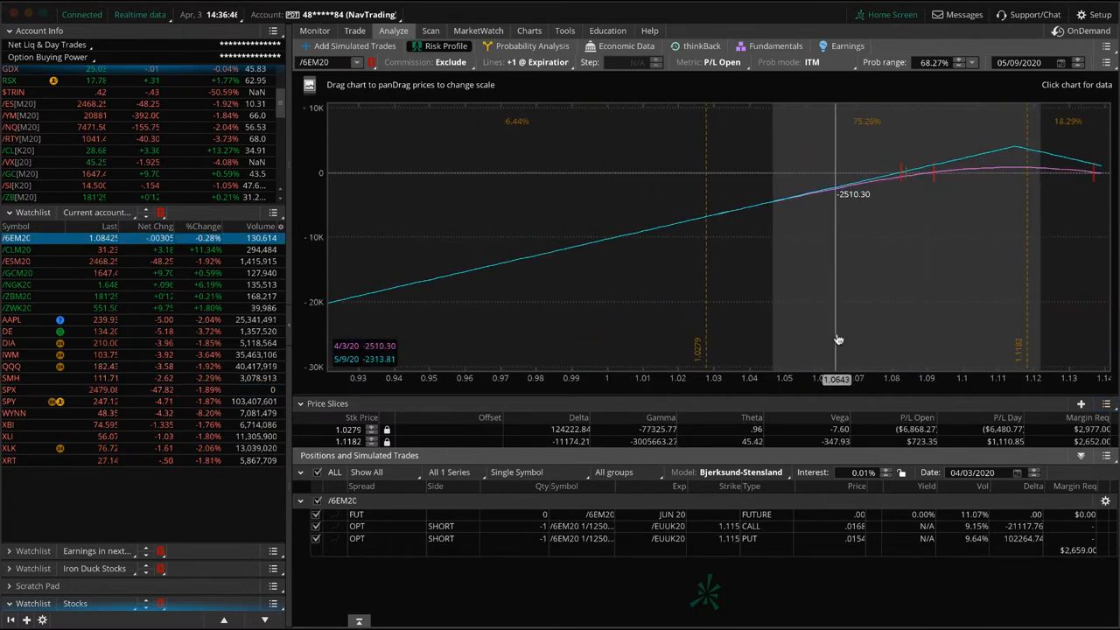
# Step: Adjust the risk profile's price range around the current price
pyautogui.moveTo(839, 340); pyautogui.dragTo(744, 392)
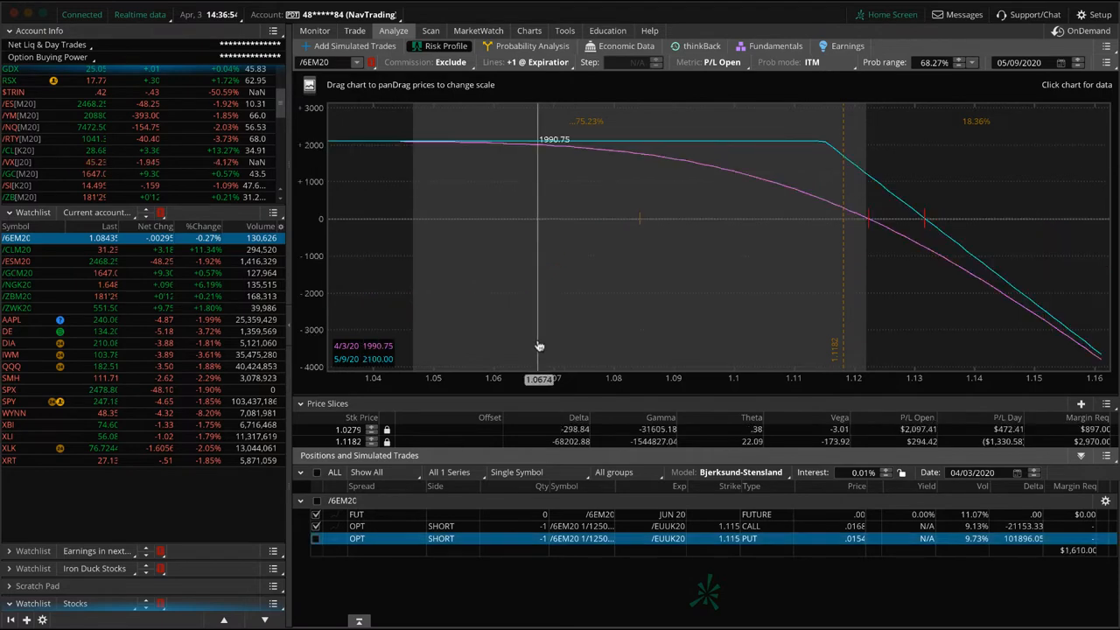
pyautogui.moveTo(539, 346); pyautogui.dragTo(639, 259)
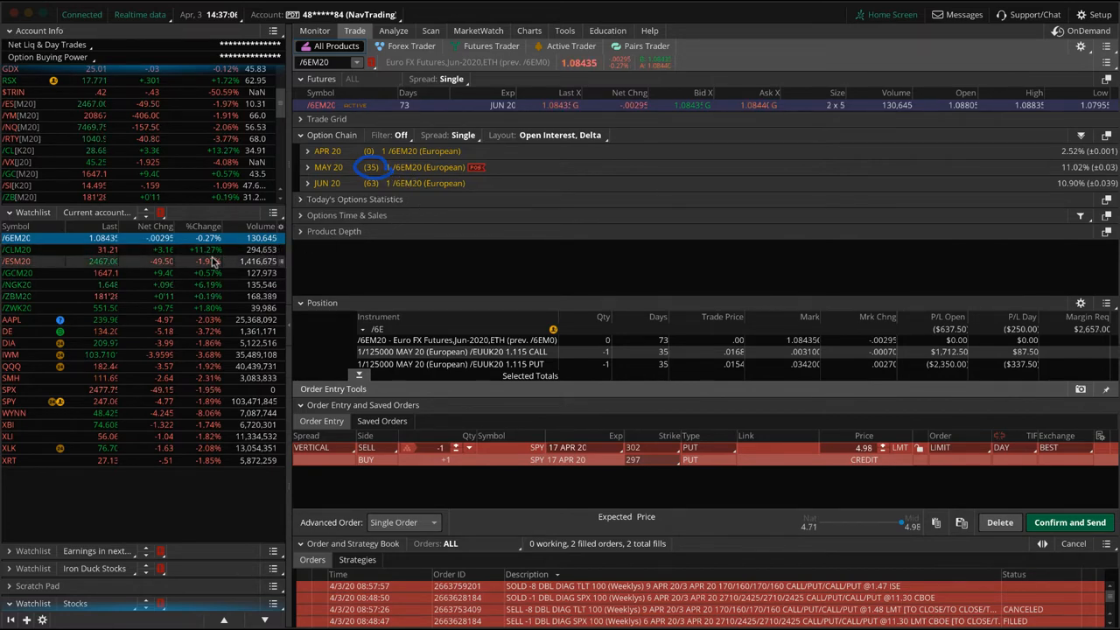
# Step: Review the /CLM20 crude oil chart and its risk profile shifted toward higher prices
pyautogui.click(17, 248)
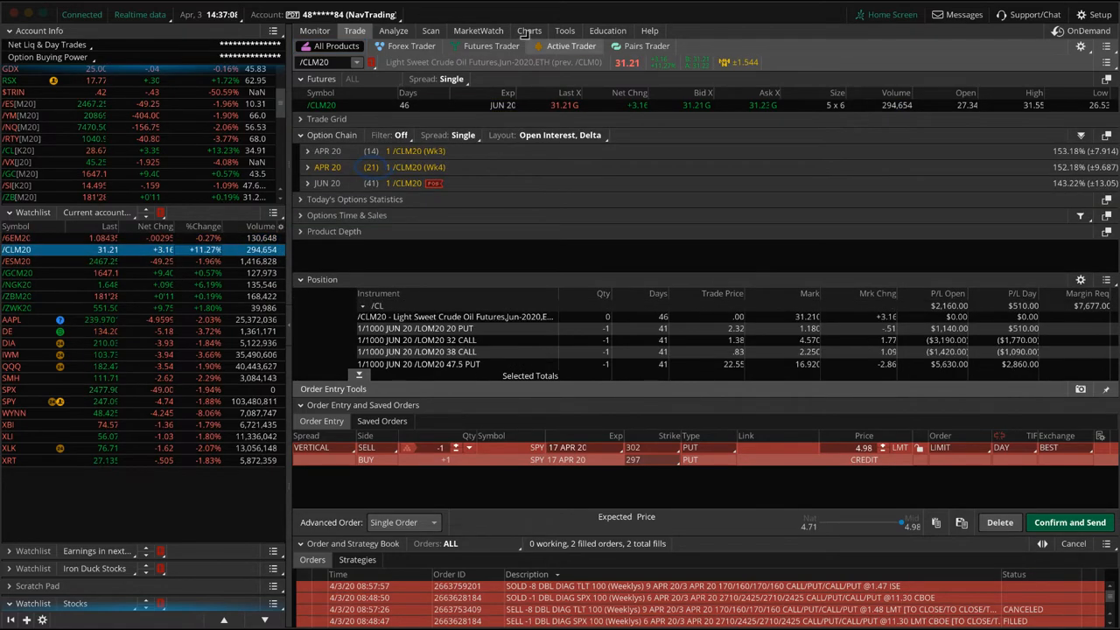
pyautogui.click(528, 32)
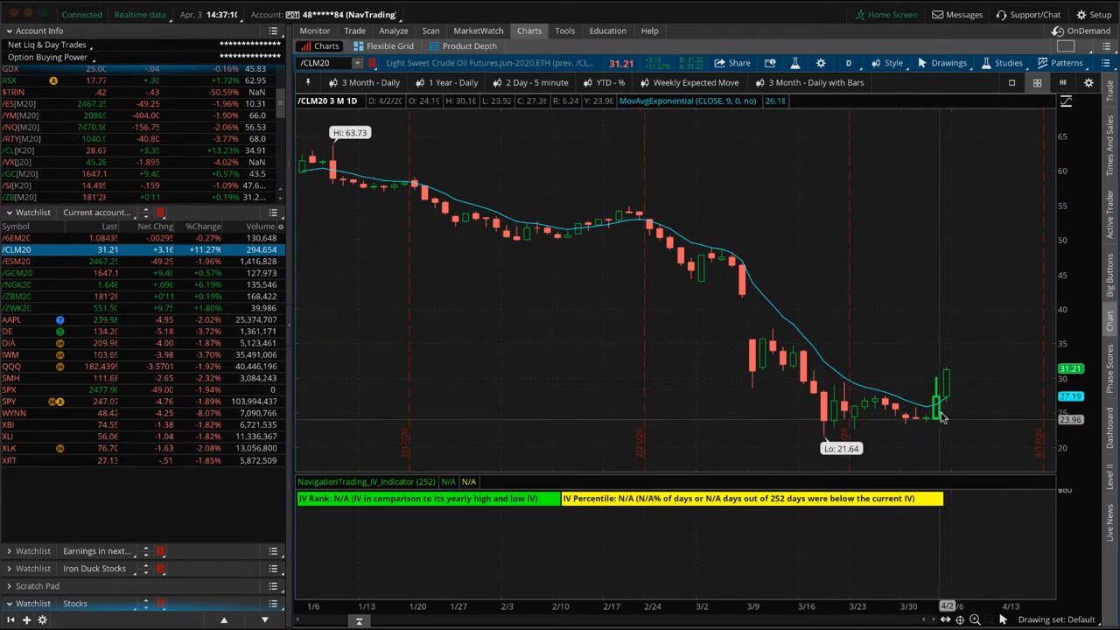
pyautogui.moveTo(955, 395)
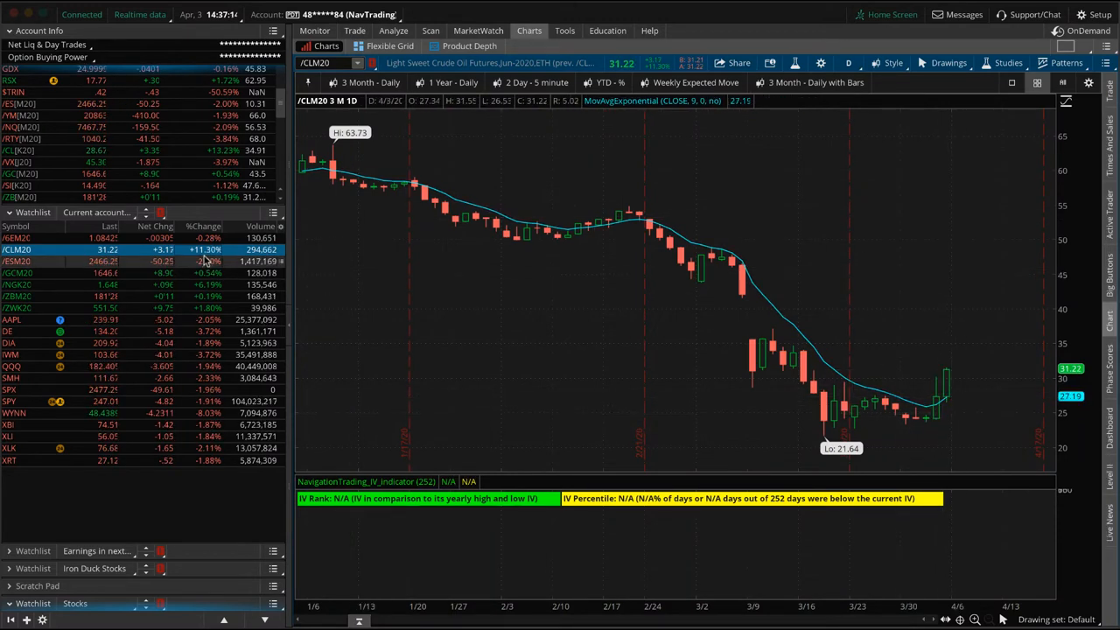
pyautogui.moveTo(823, 389)
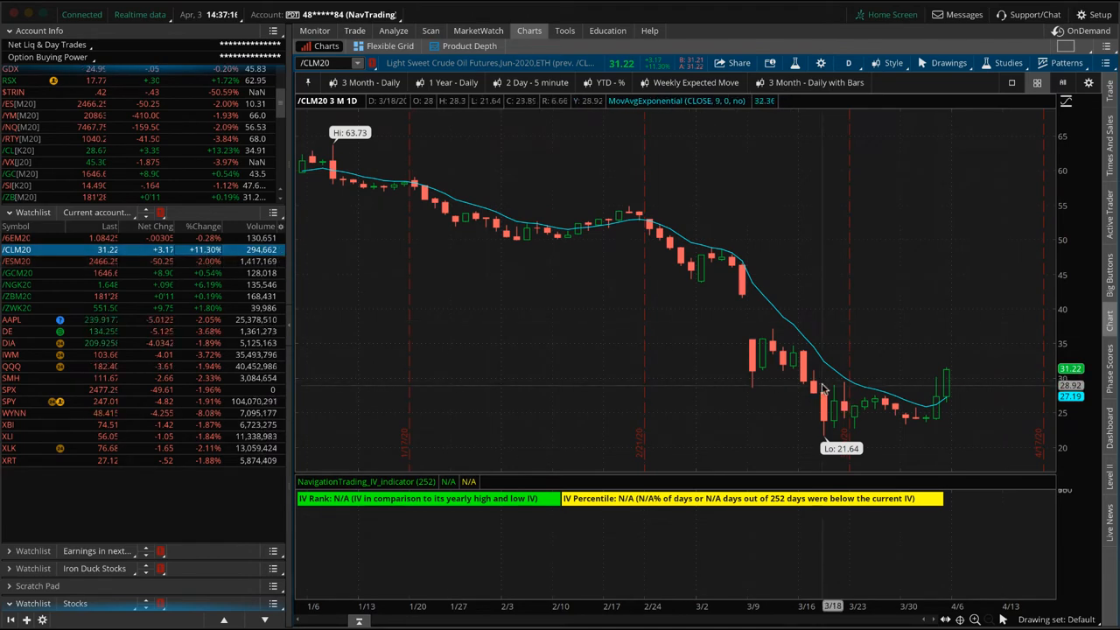
pyautogui.click(392, 31)
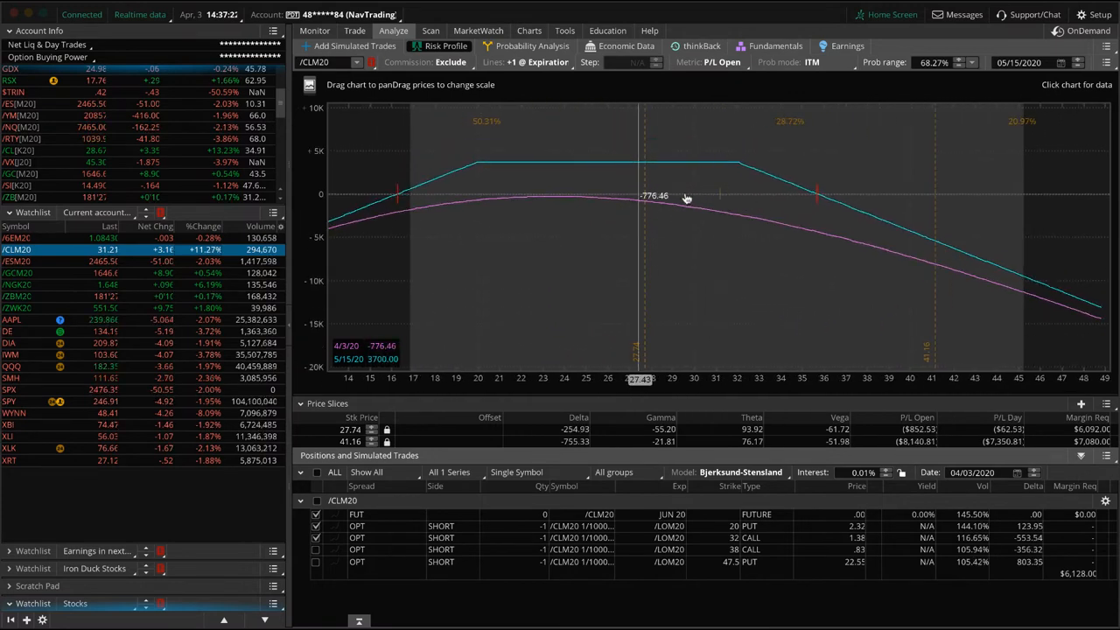
pyautogui.moveTo(700, 185)
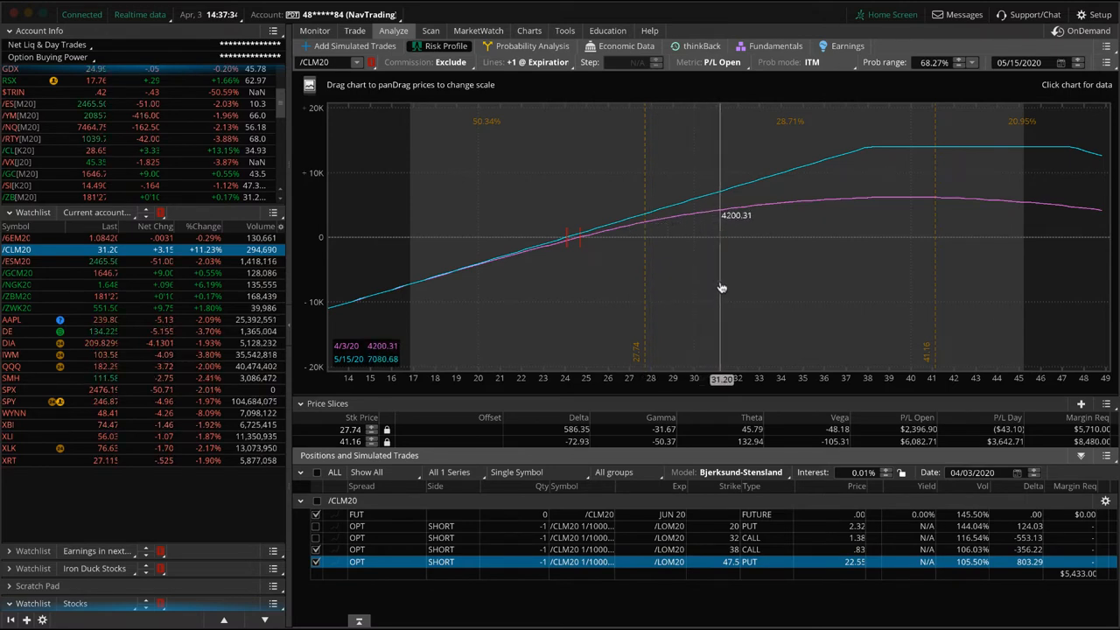
pyautogui.moveTo(721, 289); pyautogui.dragTo(796, 357)
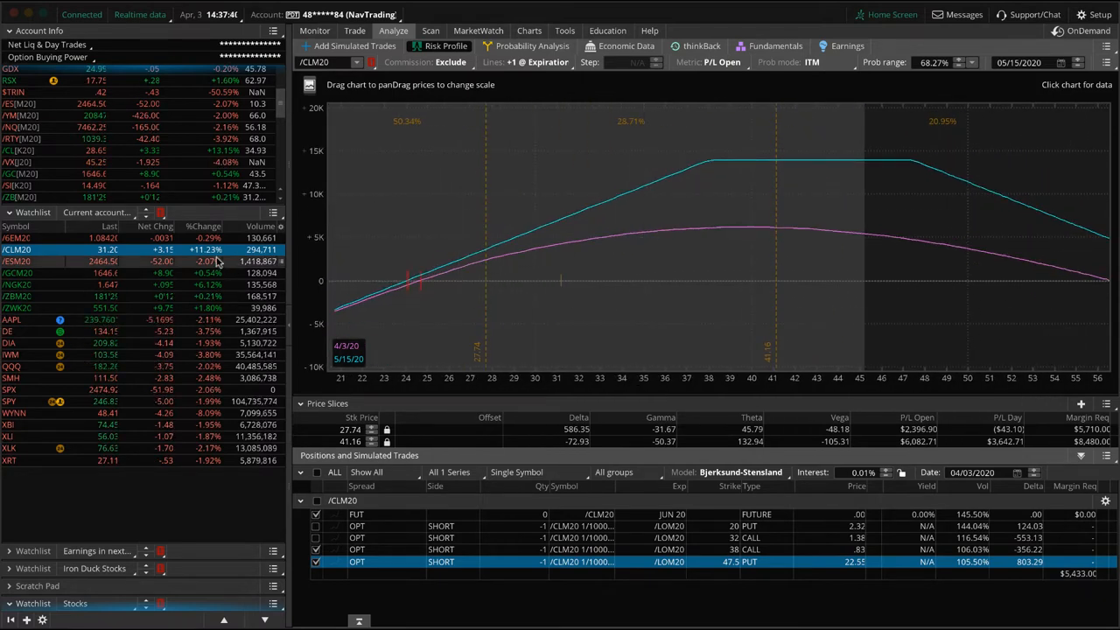
# Step: Select /ESM20 to show its short 2510 / long 2560 put risk profile
pyautogui.click(18, 261)
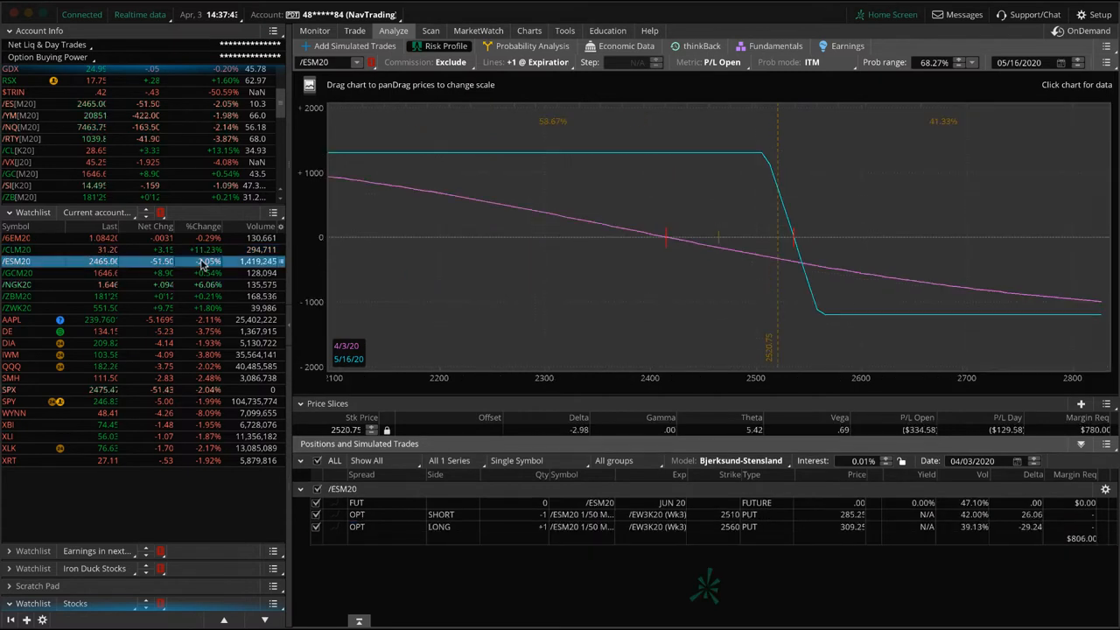
pyautogui.moveTo(718, 256)
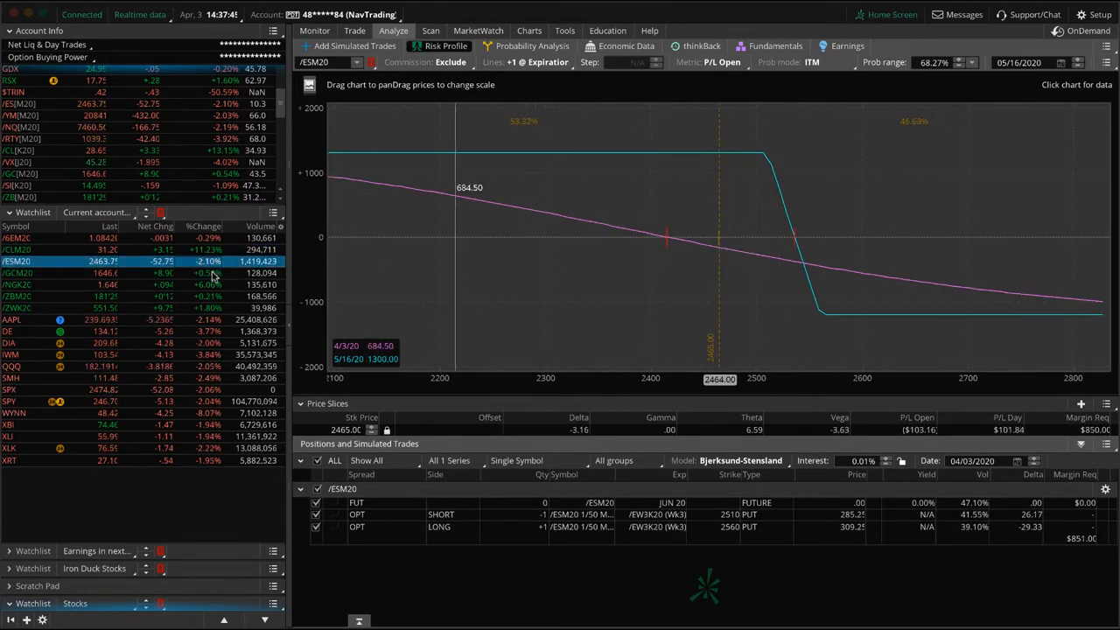
# Step: Review the /GCM20 gold iron condor profile, mark its profit zone, then load /NGK20's profile
pyautogui.click(18, 273)
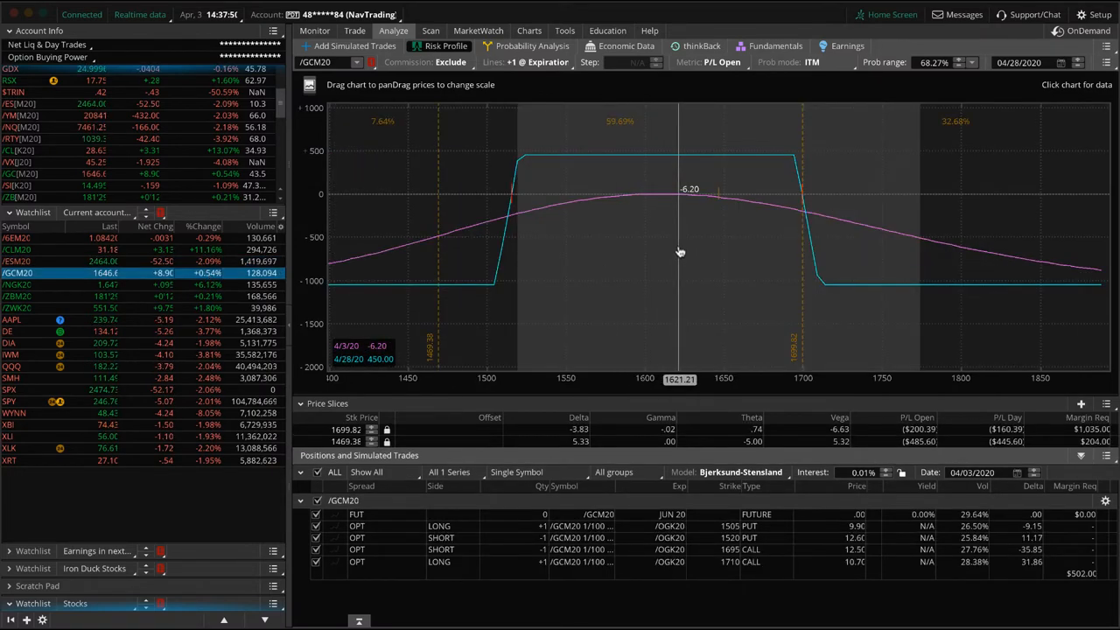
pyautogui.moveTo(544, 237)
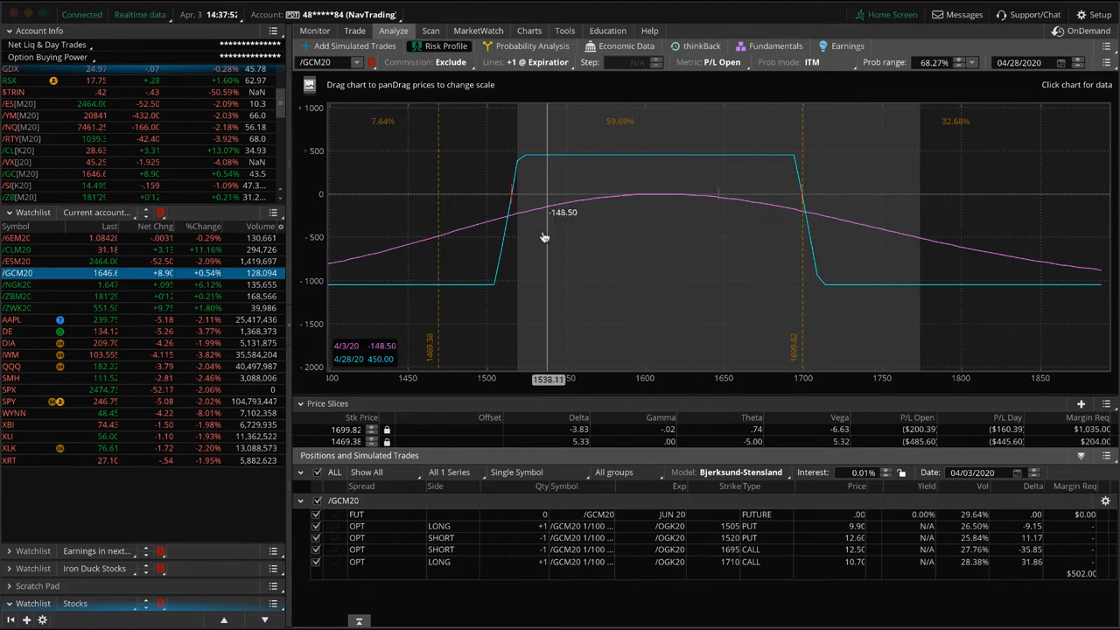
pyautogui.moveTo(542, 238); pyautogui.dragTo(651, 231)
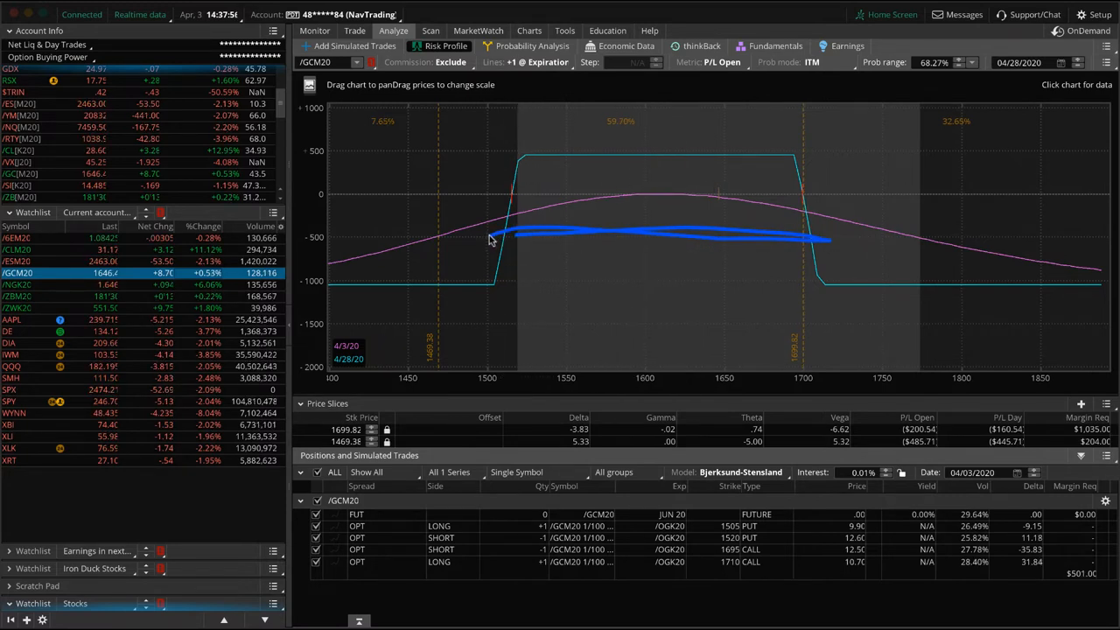
pyautogui.moveTo(716, 217)
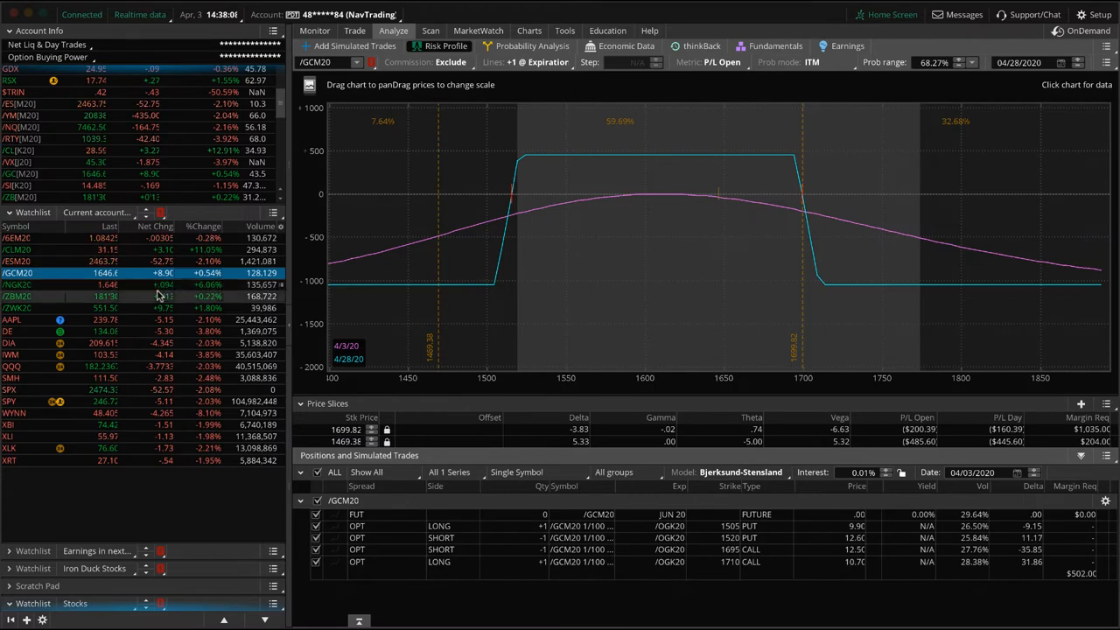
pyautogui.click(18, 283)
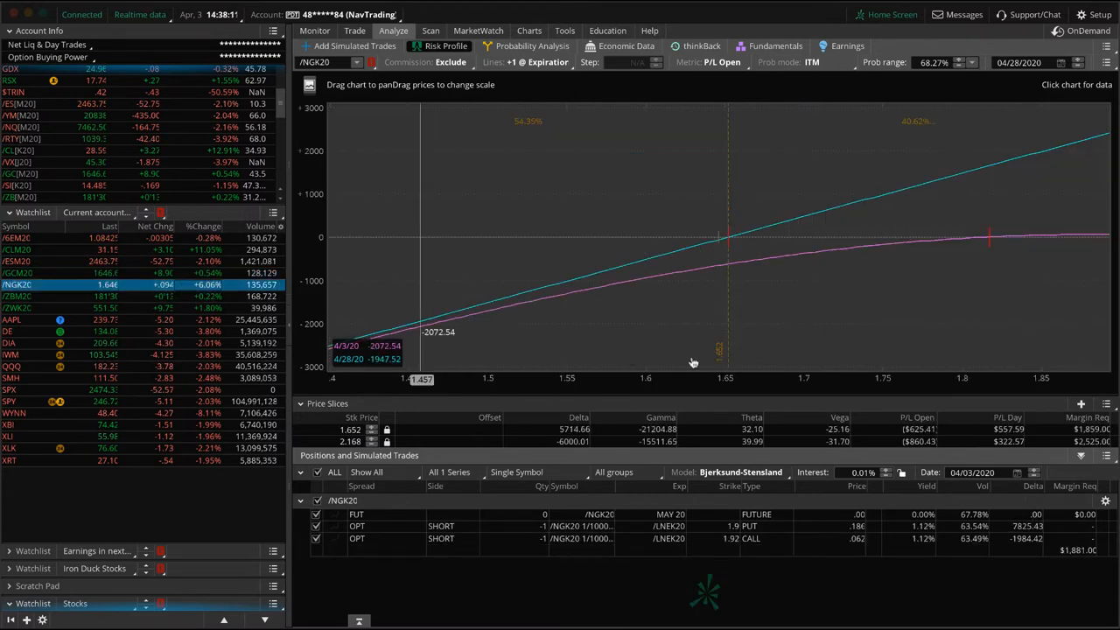
# Step: Widen the /NGK20 profile range, exclude the short 1.9 put, then show its futures trade view
pyautogui.moveTo(717, 350); pyautogui.dragTo(490, 359)
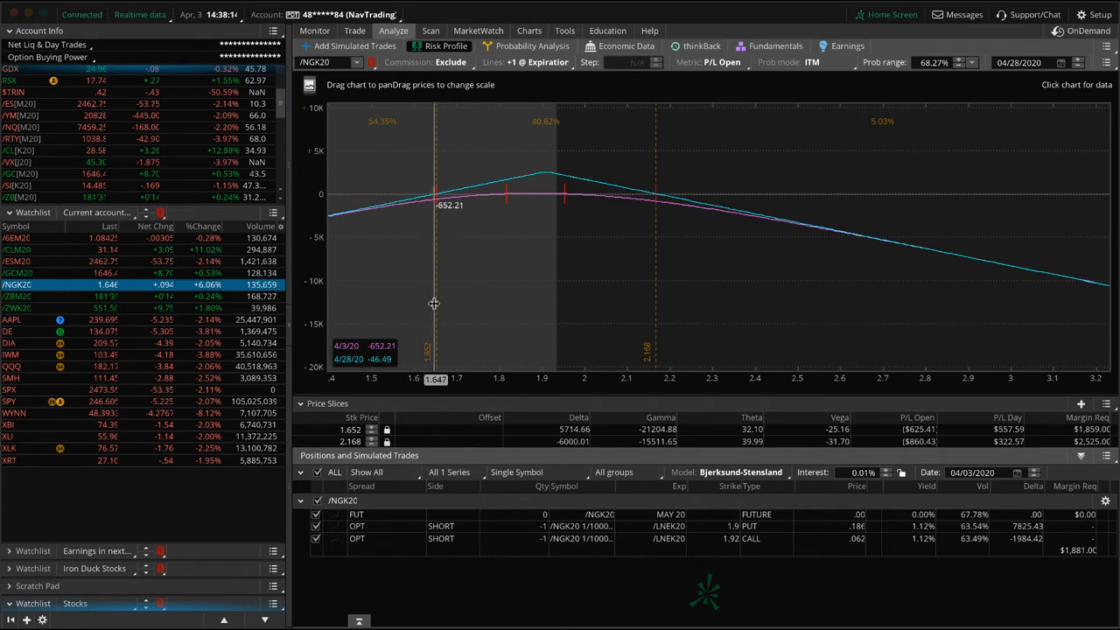
pyautogui.click(315, 525)
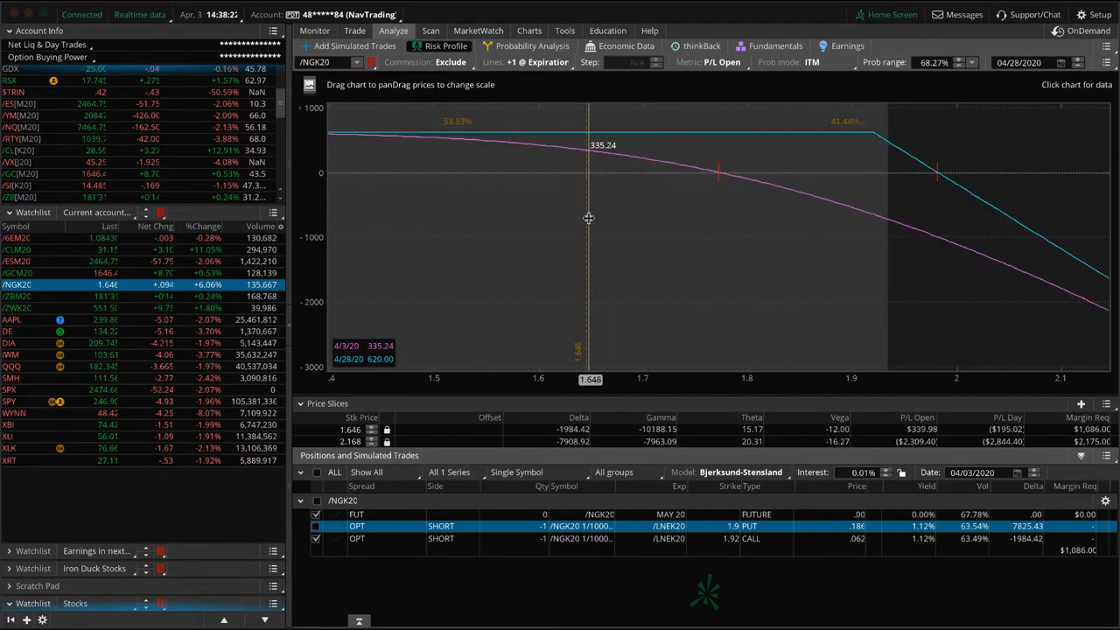
pyautogui.click(354, 32)
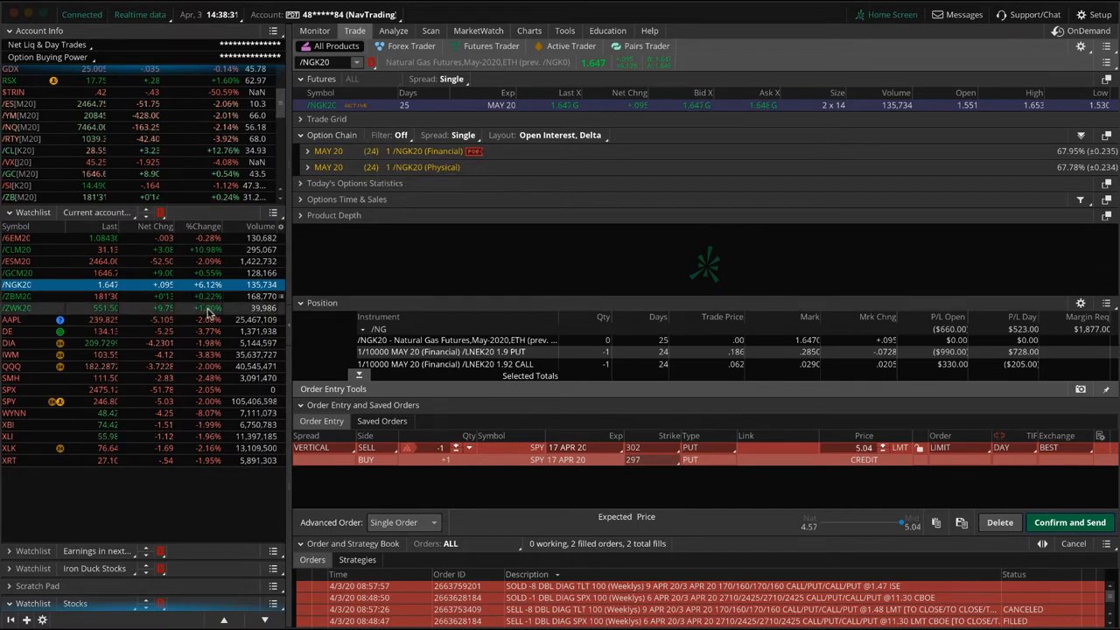
# Step: Show the /ZWK20 wheat risk profile with 485/505 puts and 580/600 calls
pyautogui.click(392, 31)
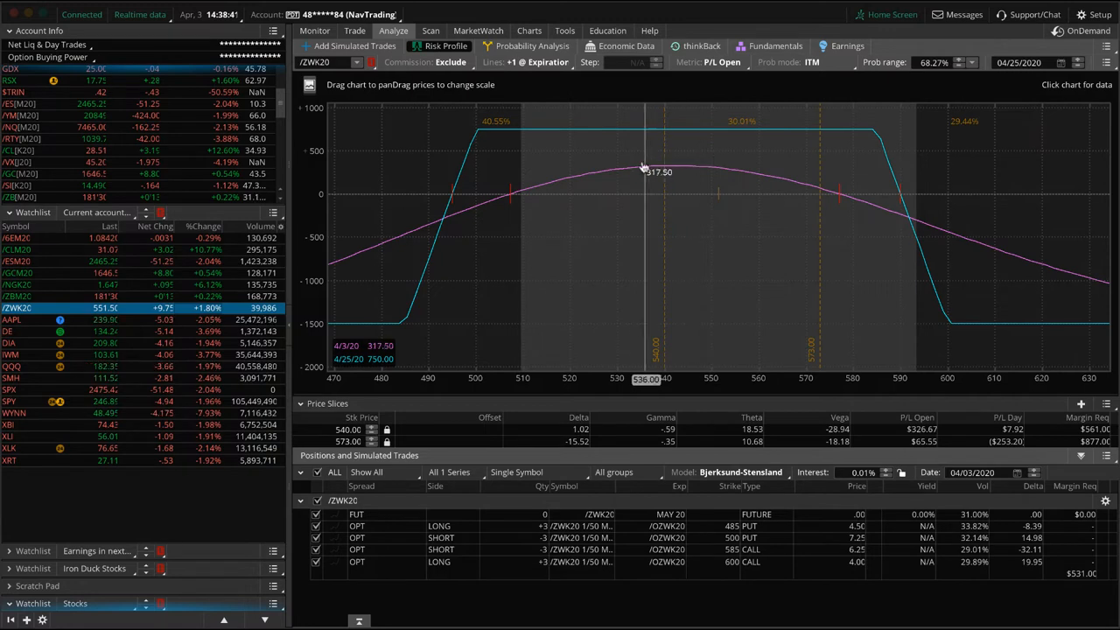
pyautogui.moveTo(584, 224)
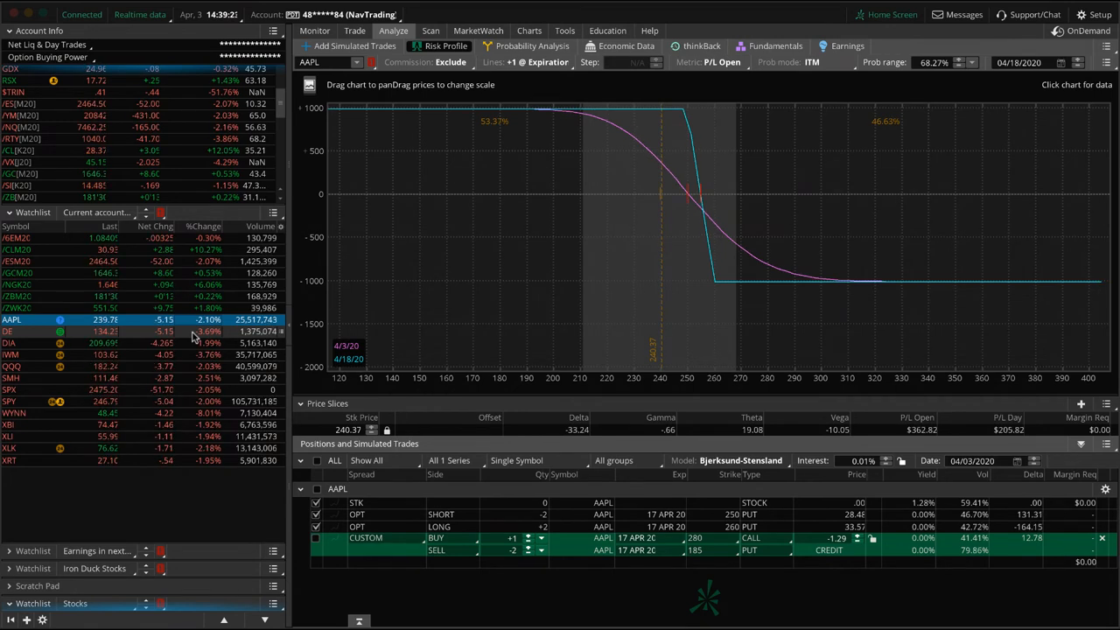
# Step: Review the DE risk profile with one leg excluded and check the Deere price chart
pyautogui.click(10, 331)
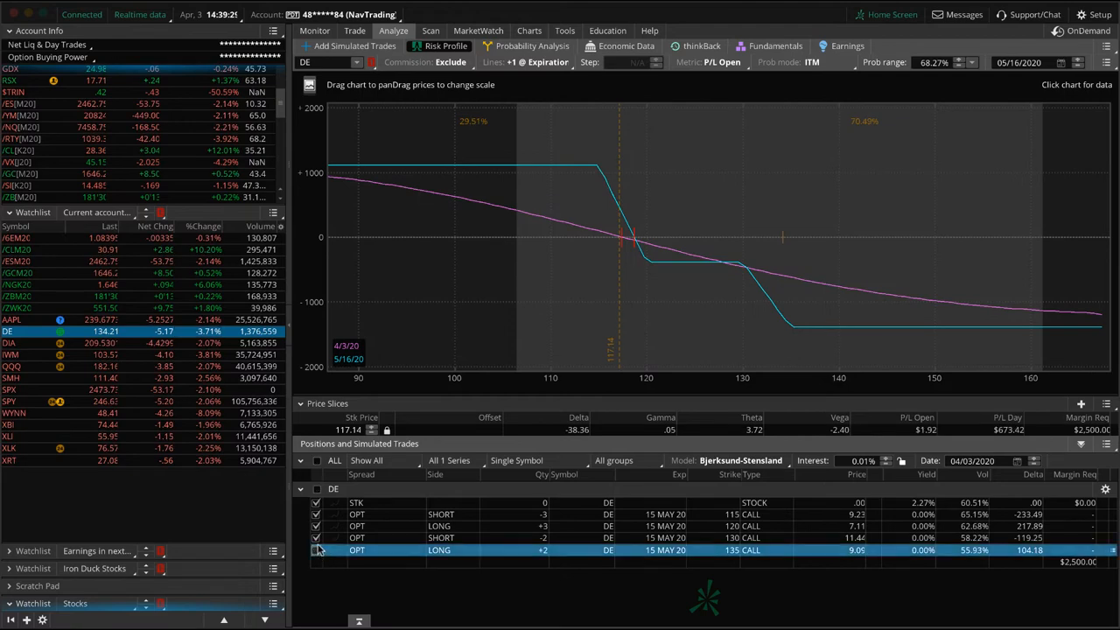
pyautogui.click(315, 549)
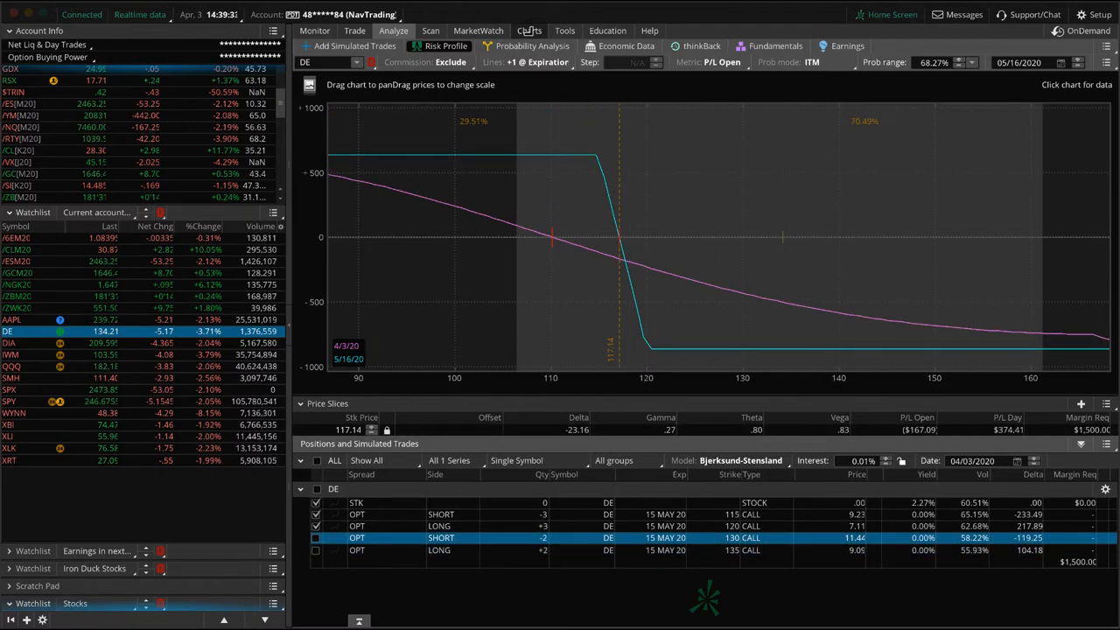
pyautogui.click(528, 32)
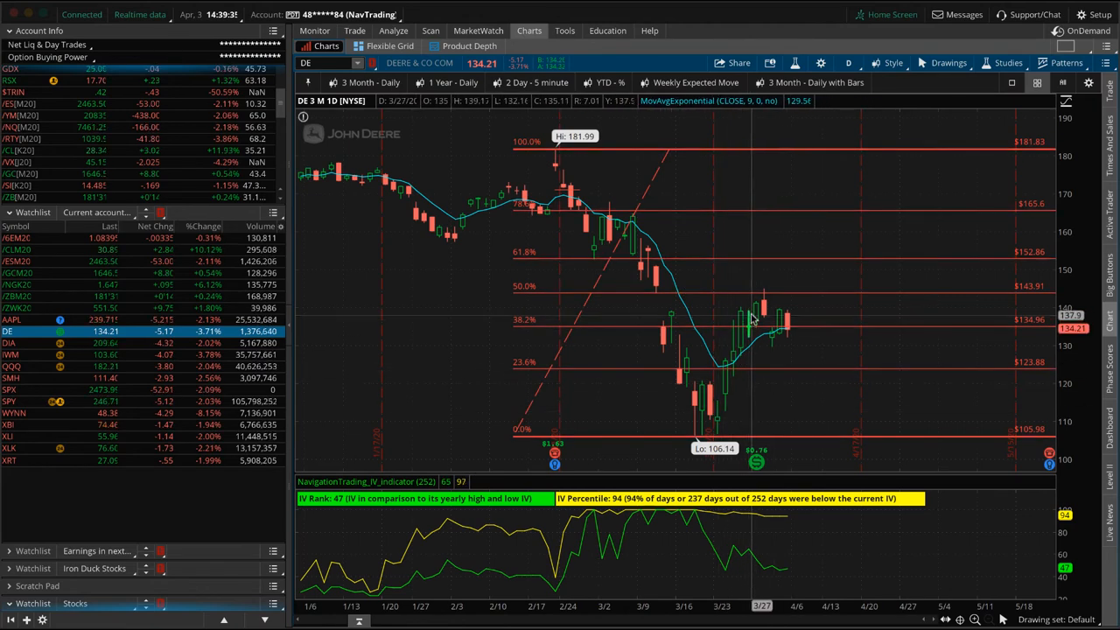
pyautogui.click(392, 32)
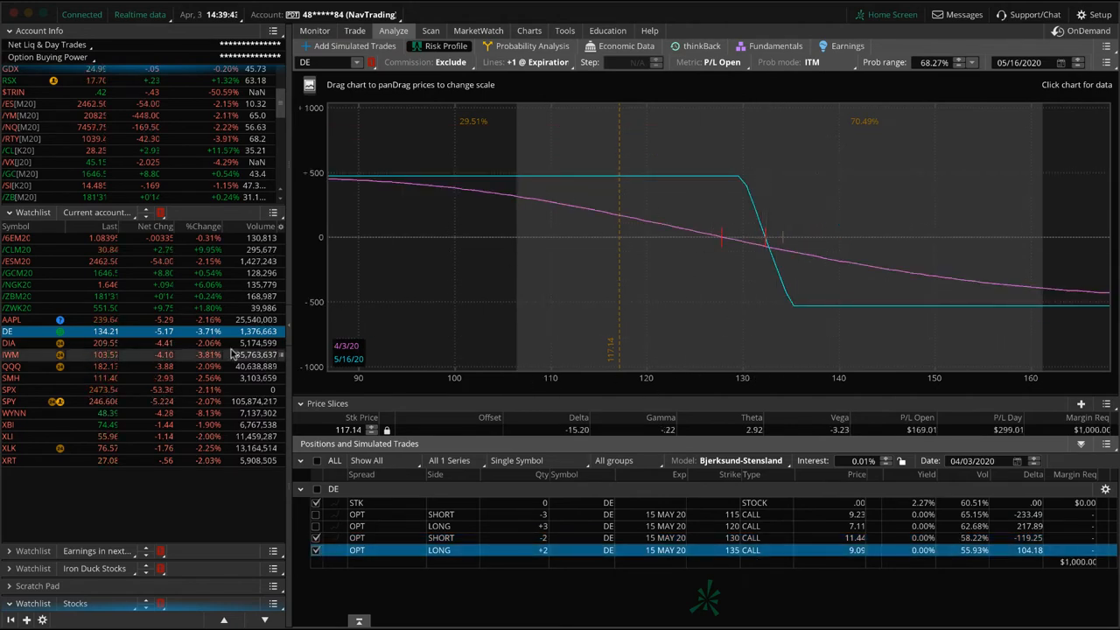
# Step: Select DIA to show its 15 May 20 call risk profile
pyautogui.click(10, 354)
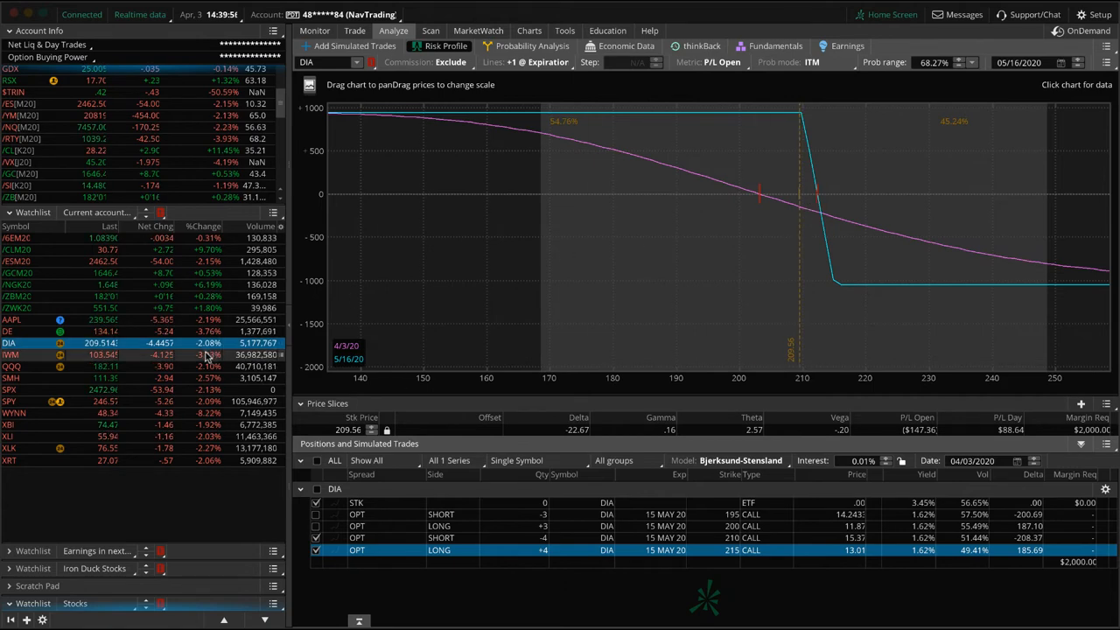
# Step: Step through the IWM, QQQ and SMH risk profiles and finish on SPY's
pyautogui.click(18, 353)
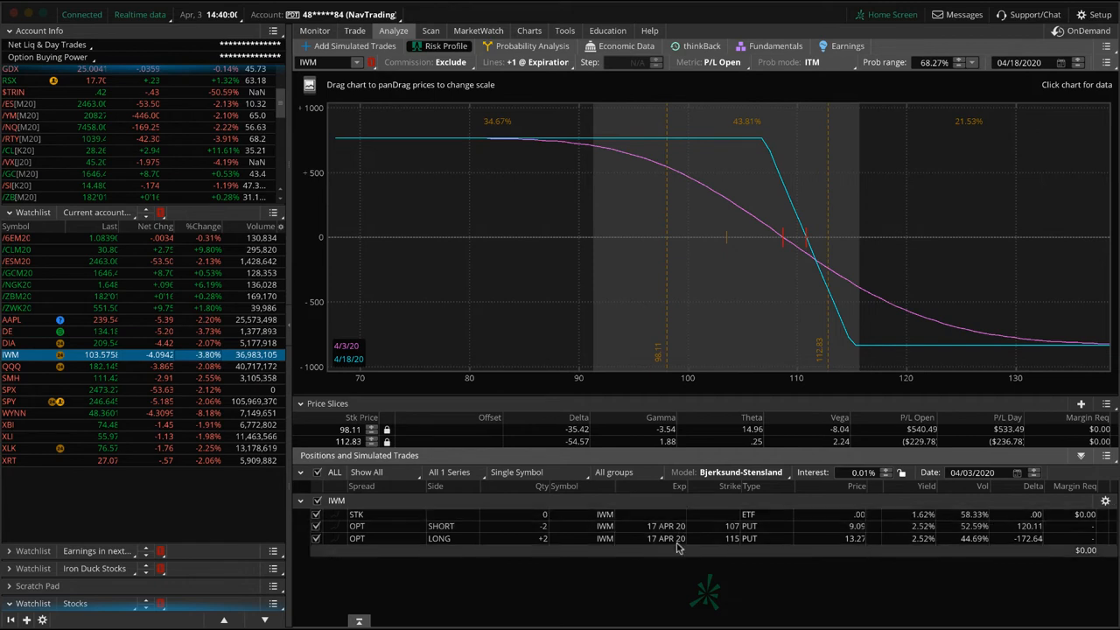
pyautogui.moveTo(714, 254)
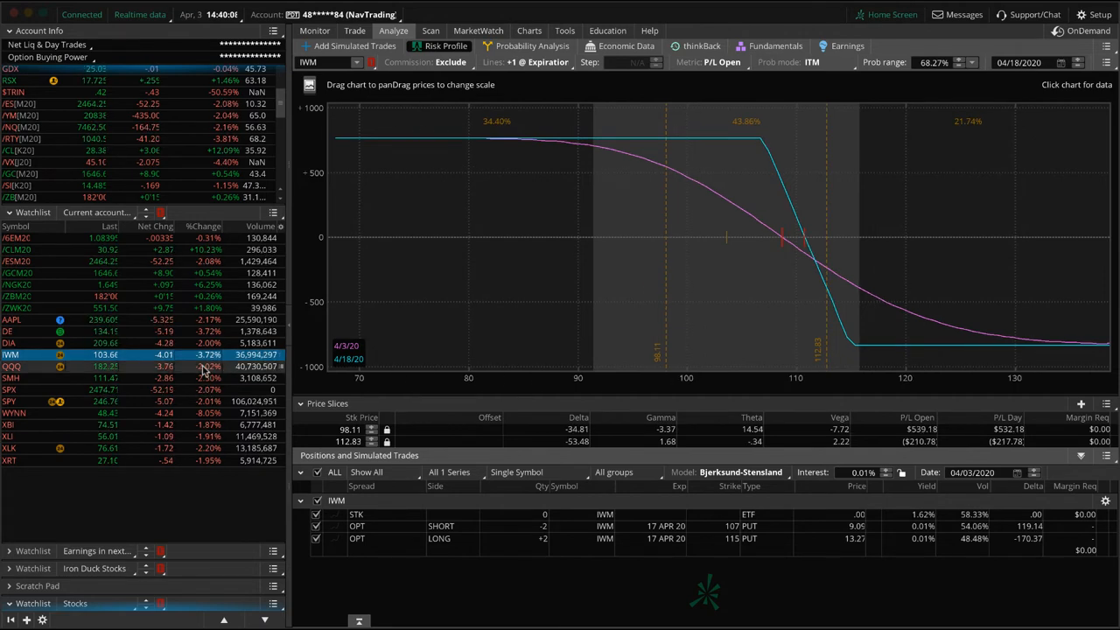
pyautogui.click(11, 366)
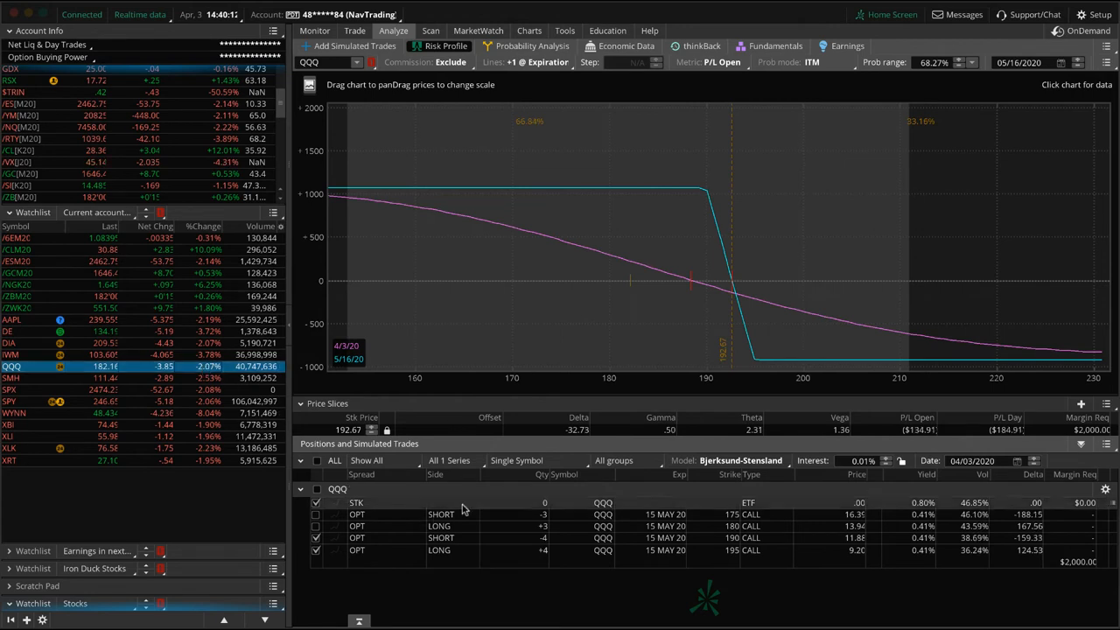
pyautogui.click(14, 378)
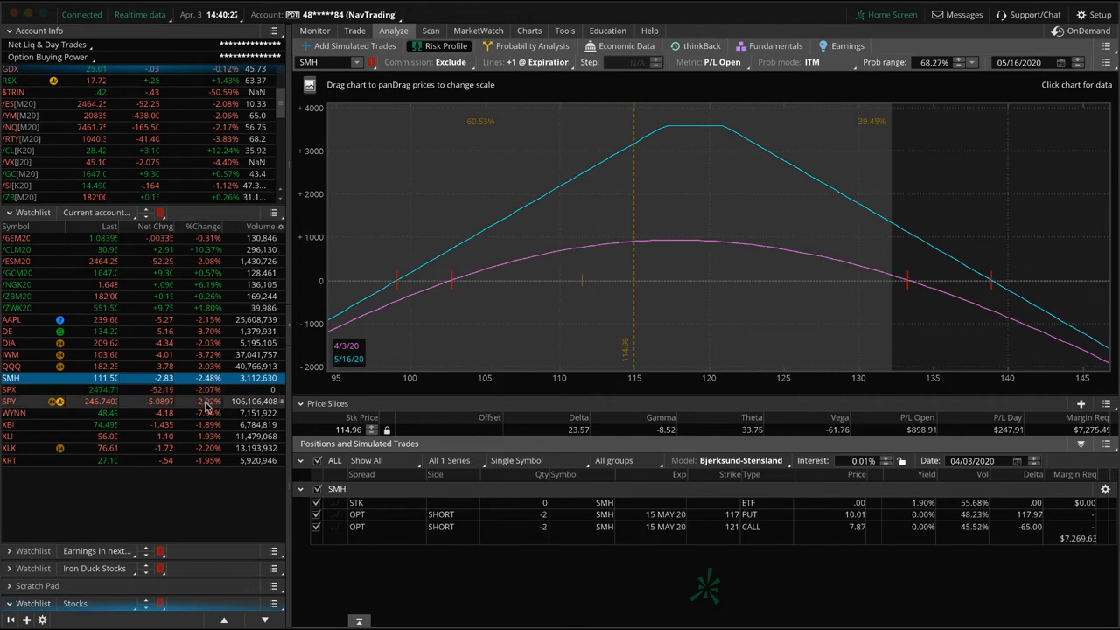
pyautogui.click(14, 401)
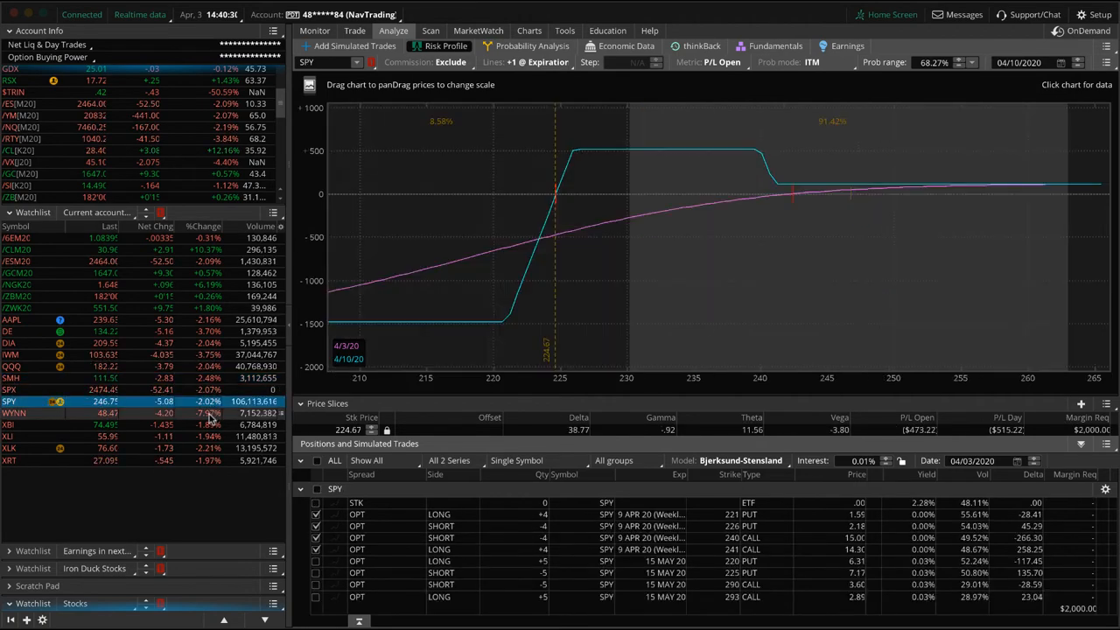
# Step: Review the WYNN position's risk profile, then bring up the XBI daily chart
pyautogui.click(18, 413)
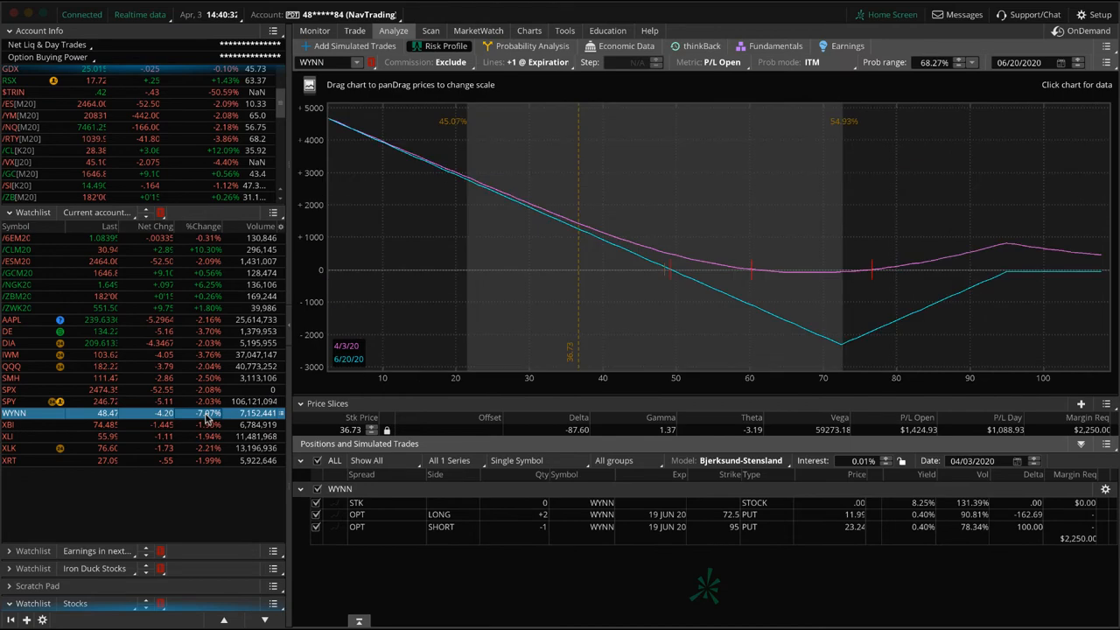
pyautogui.moveTo(648, 335)
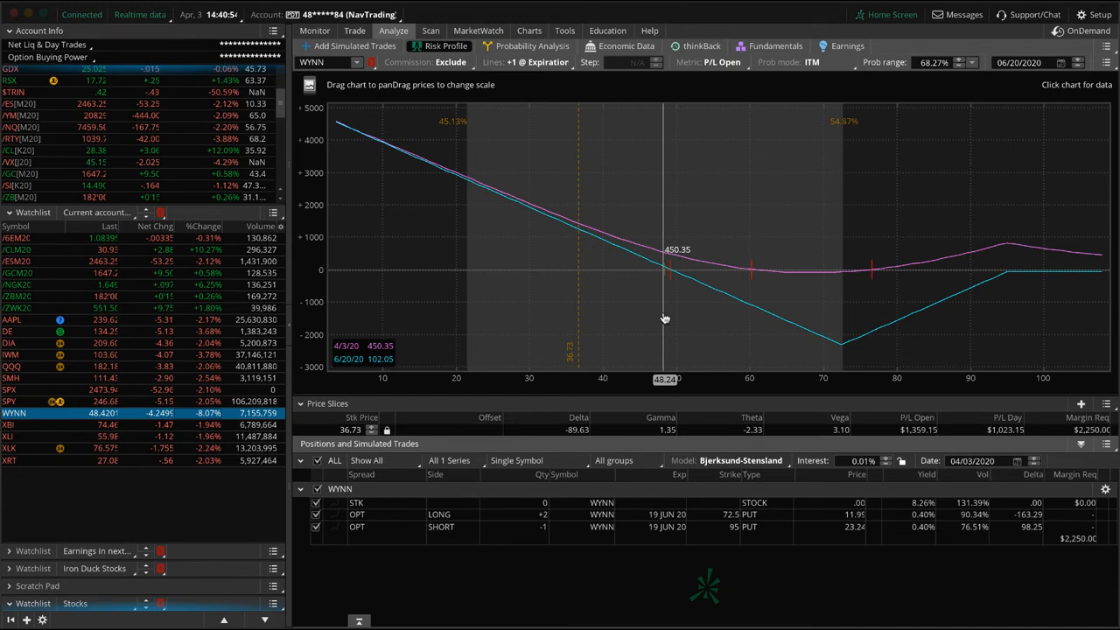
pyautogui.moveTo(653, 315)
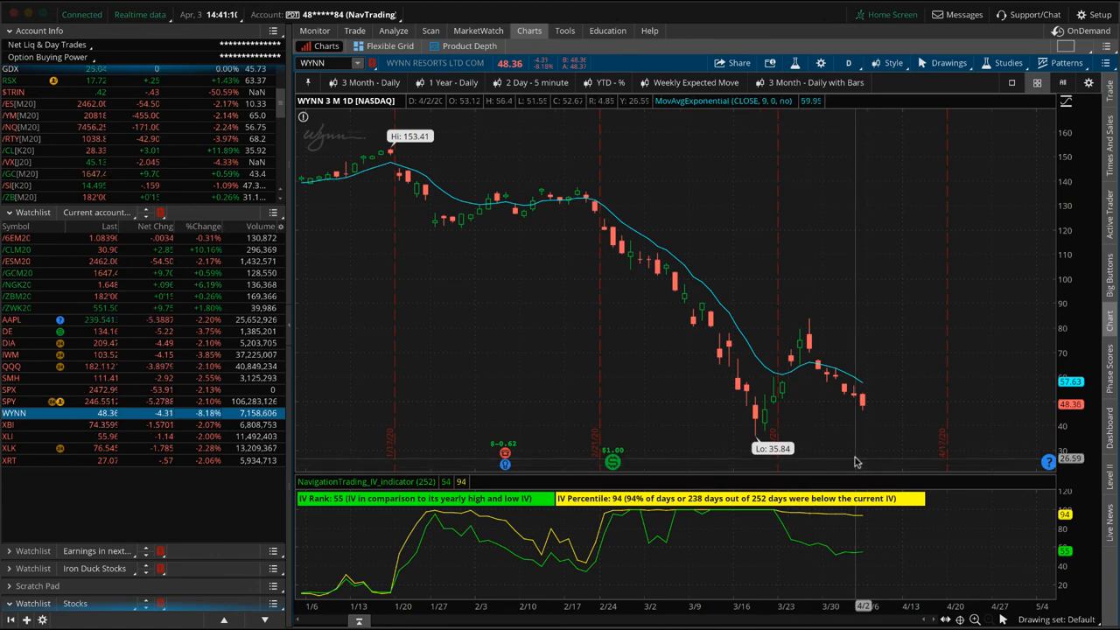
pyautogui.moveTo(857, 462)
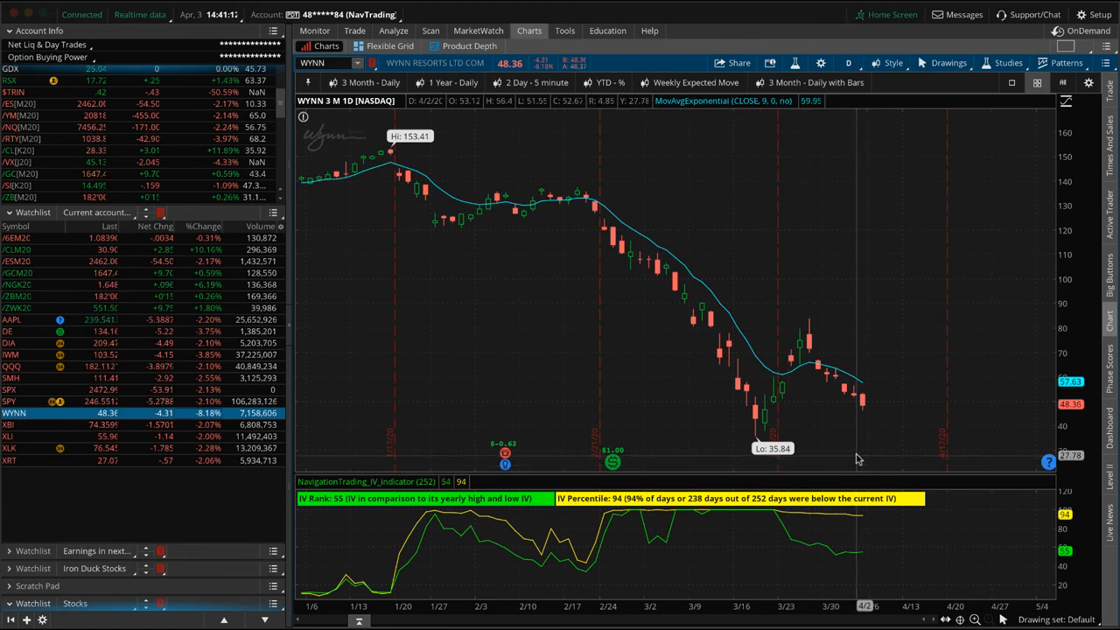
pyautogui.moveTo(691, 395)
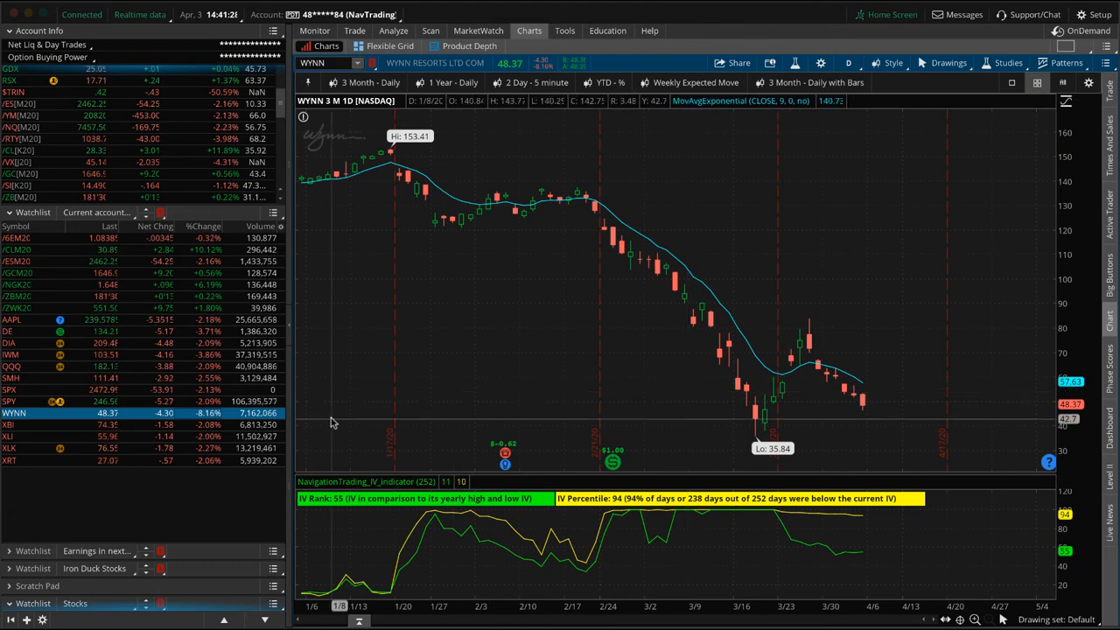
pyautogui.click(14, 425)
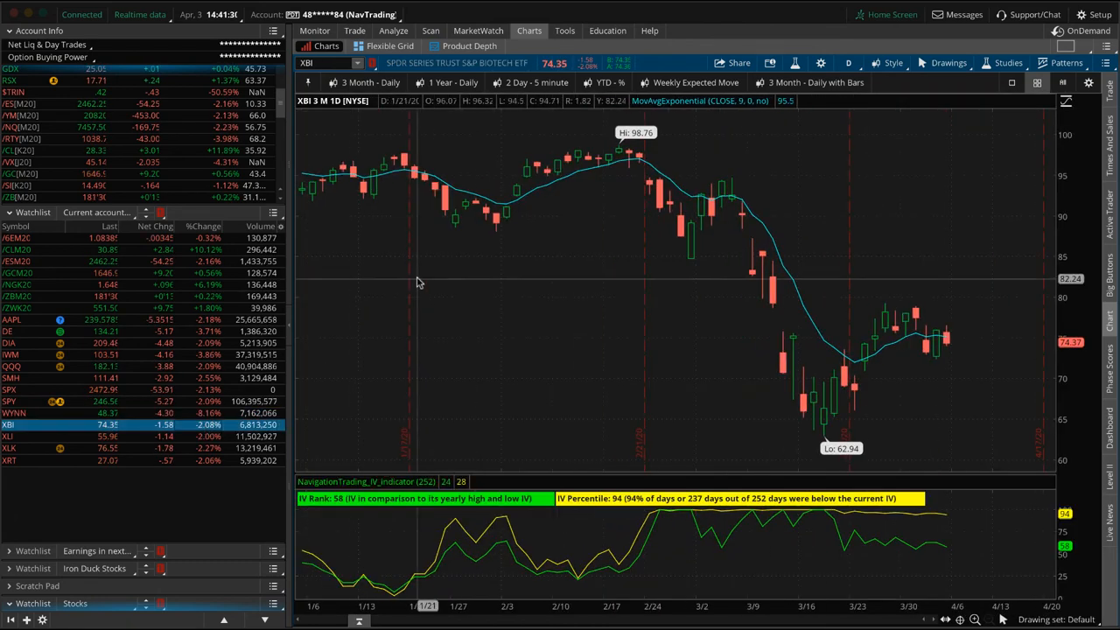
# Step: Step through the XBI, XLK and XRT positions' risk profiles from the watchlist
pyautogui.click(392, 32)
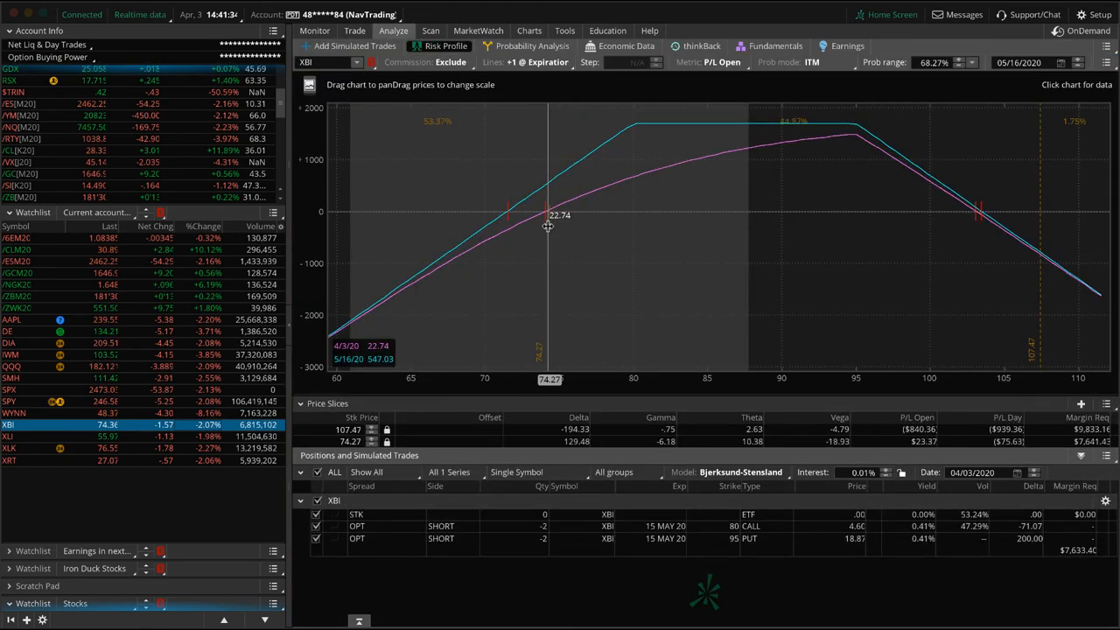
pyautogui.moveTo(690, 224)
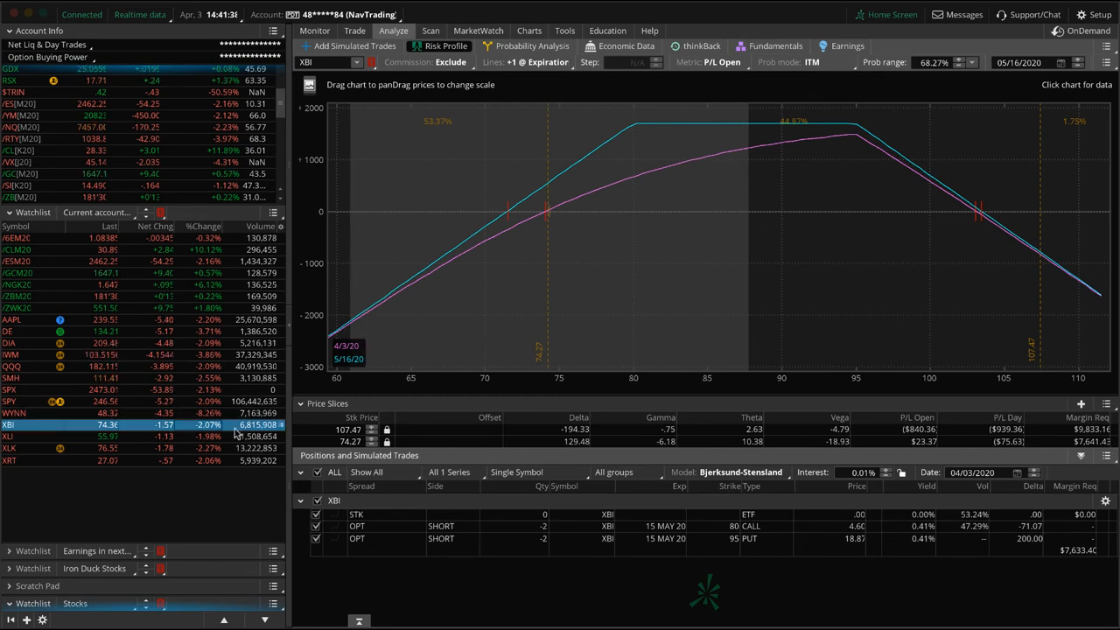
pyautogui.click(10, 448)
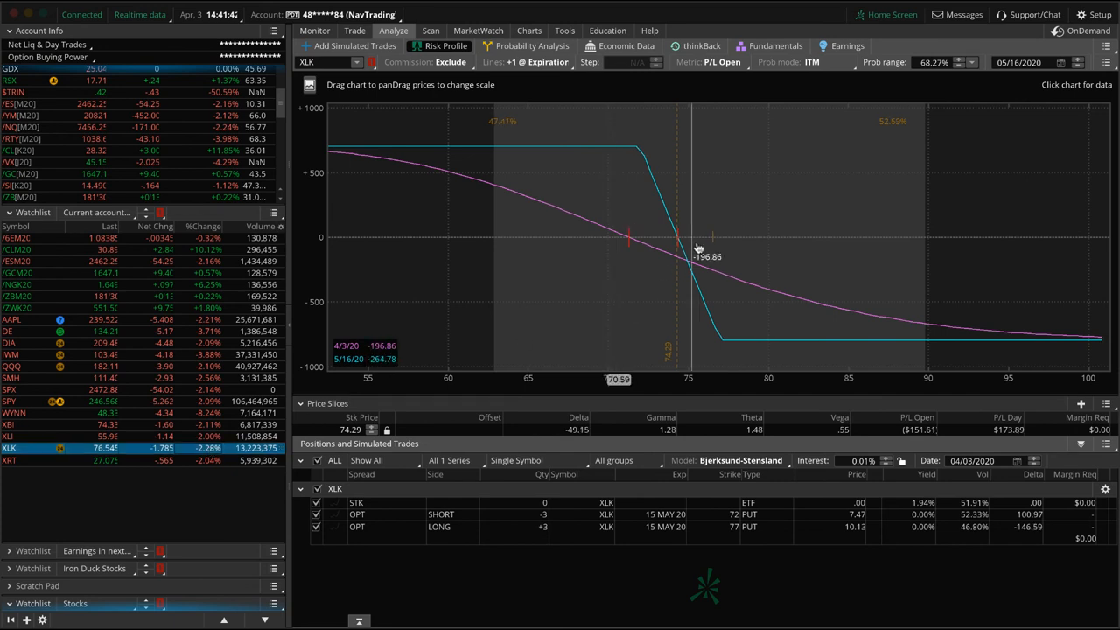
pyautogui.moveTo(714, 248)
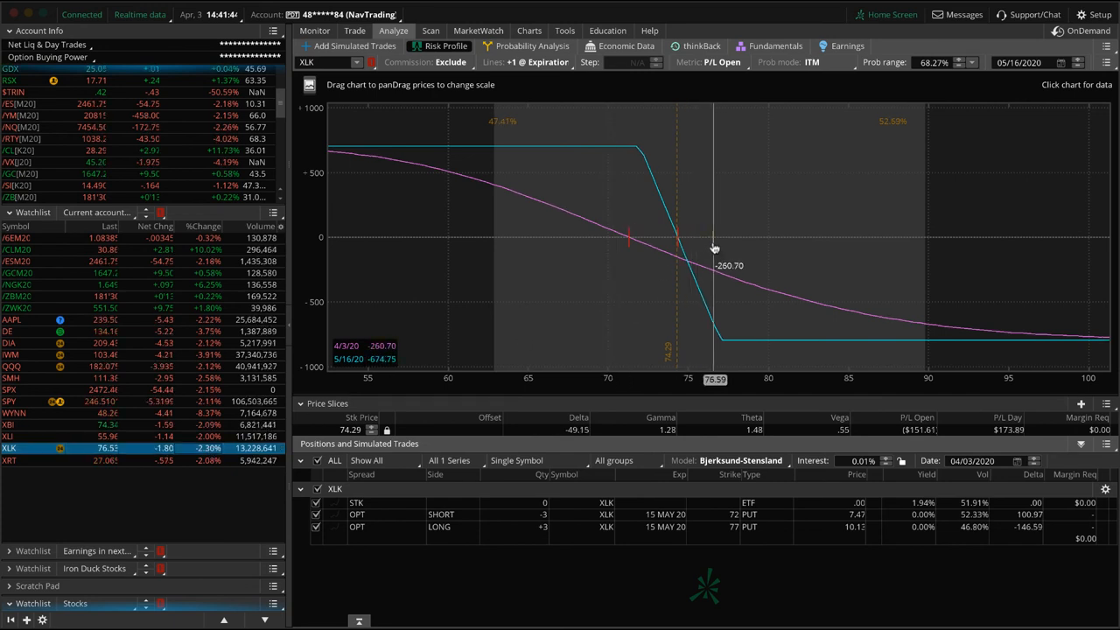
pyautogui.moveTo(560, 238)
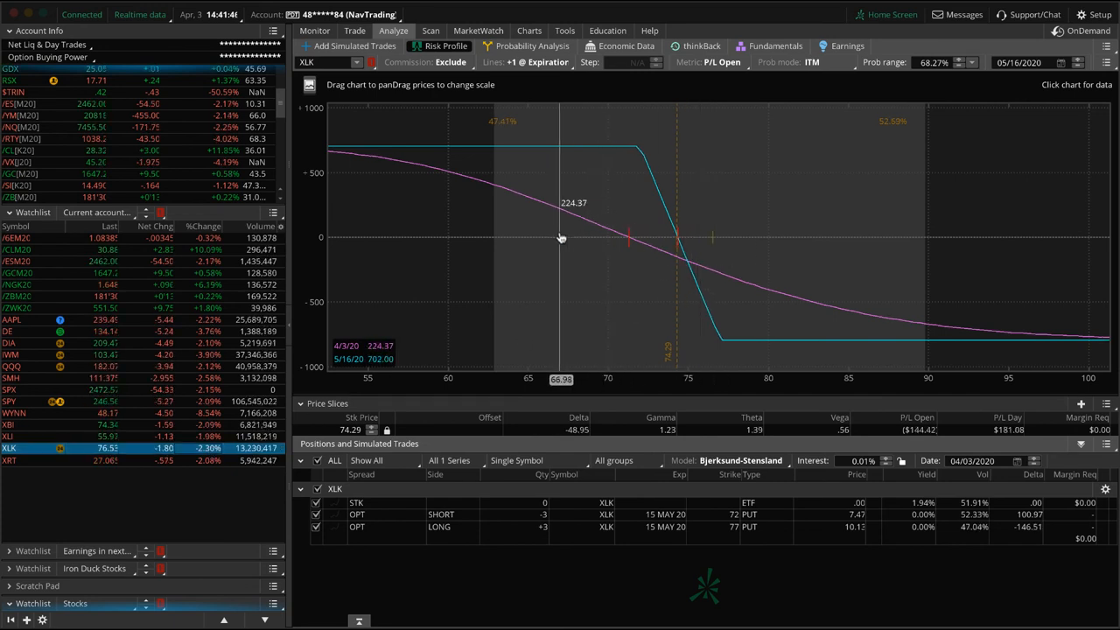
pyautogui.click(14, 461)
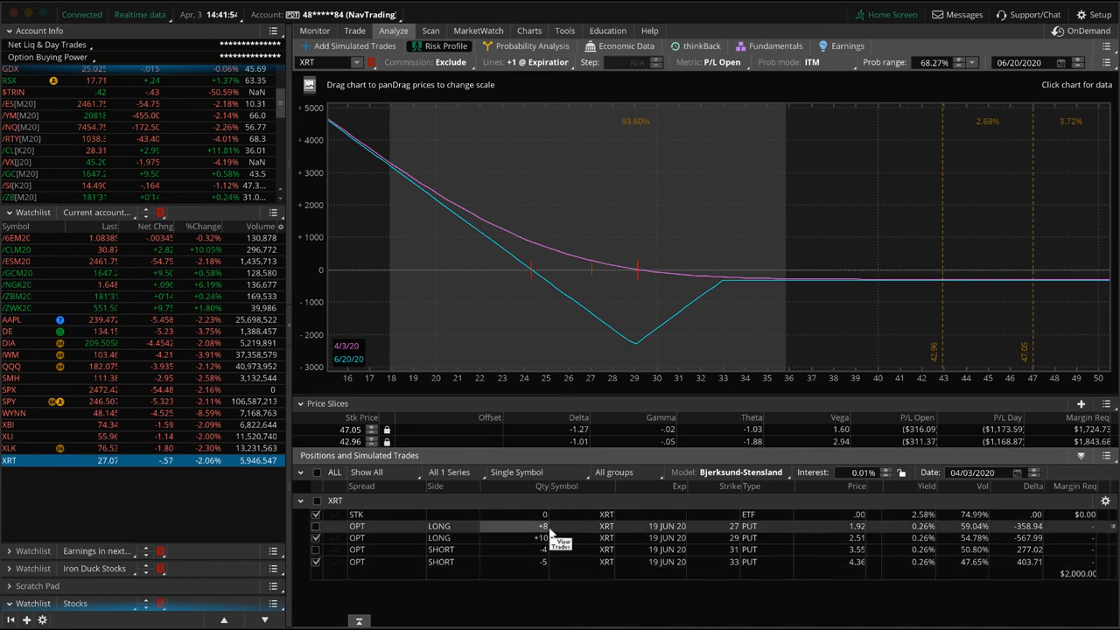
pyautogui.moveTo(591, 286)
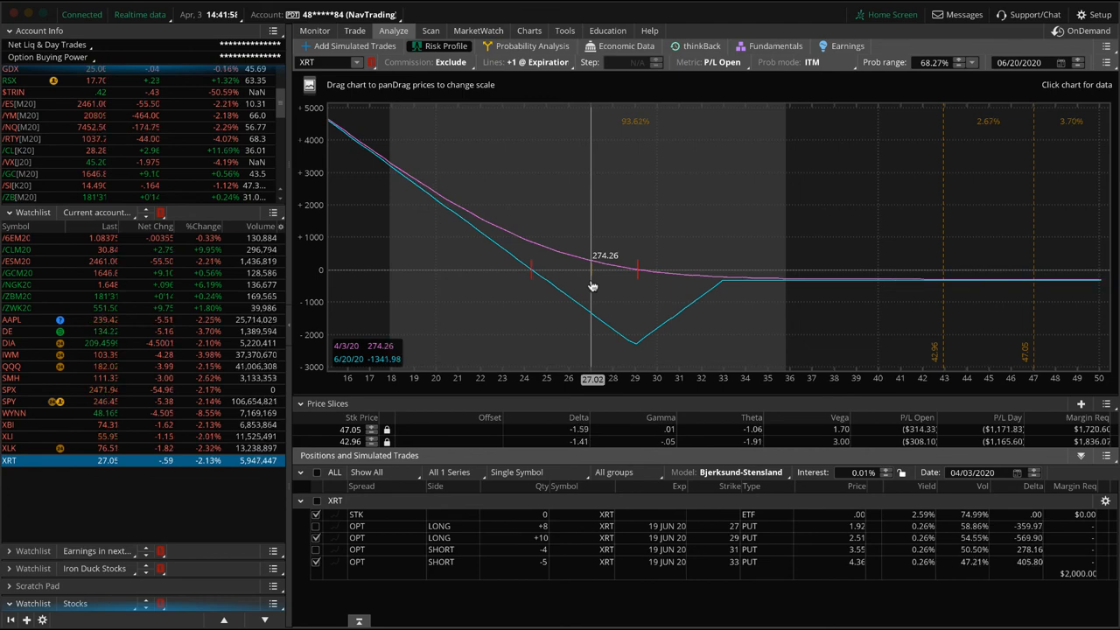
# Step: Adjust the simulated XRT long put leg, then view the XRT daily chart with IV rank study
pyautogui.click(314, 549)
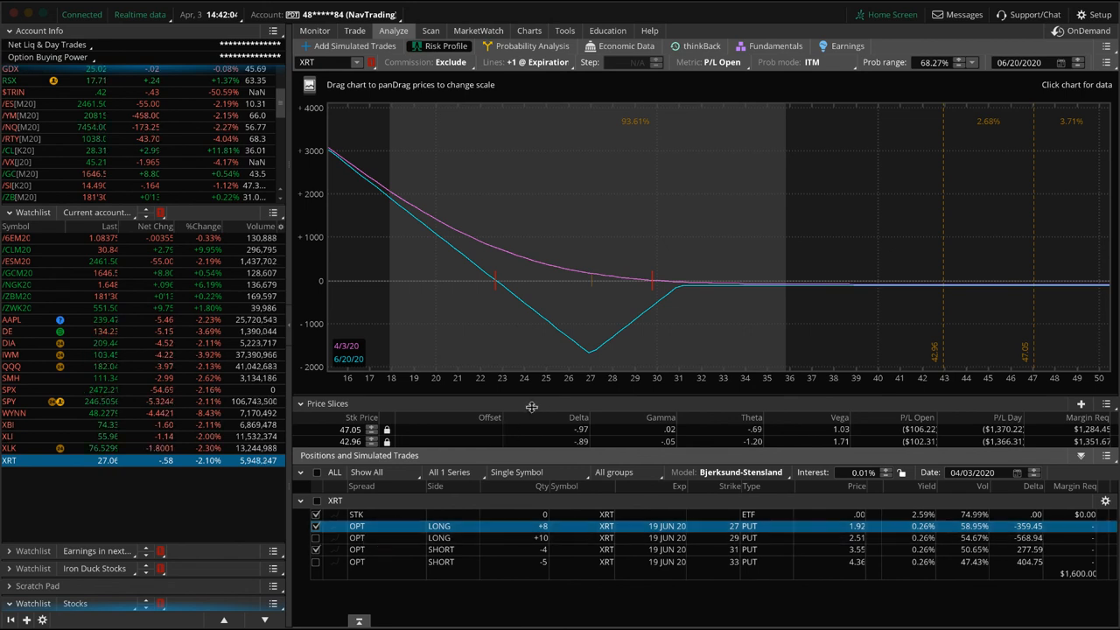
pyautogui.moveTo(594, 359)
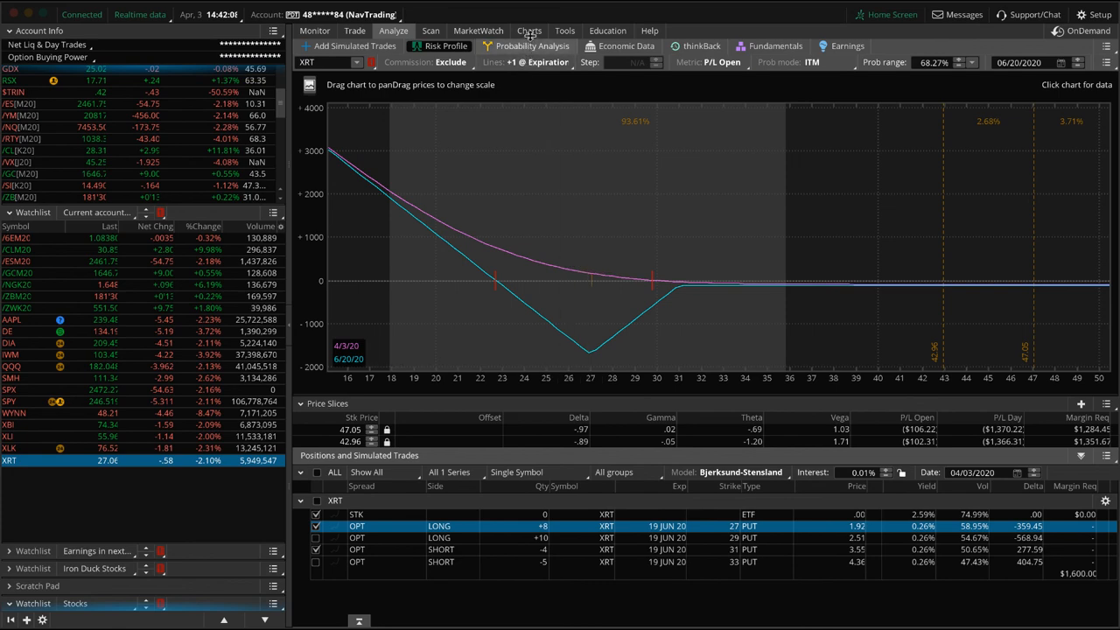
pyautogui.click(529, 31)
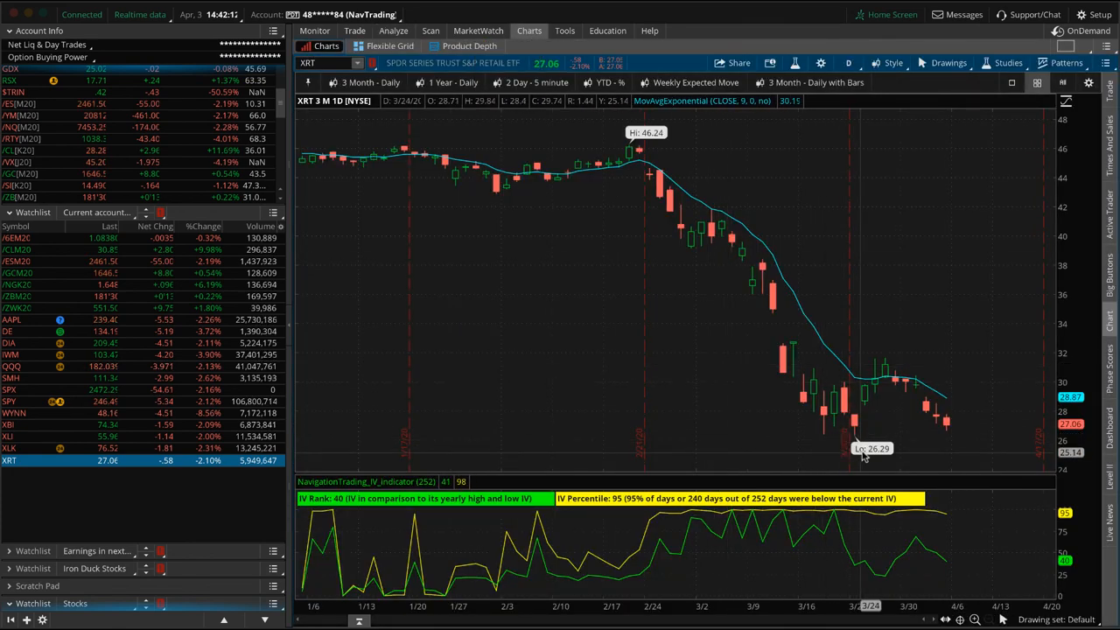
pyautogui.moveTo(959, 480)
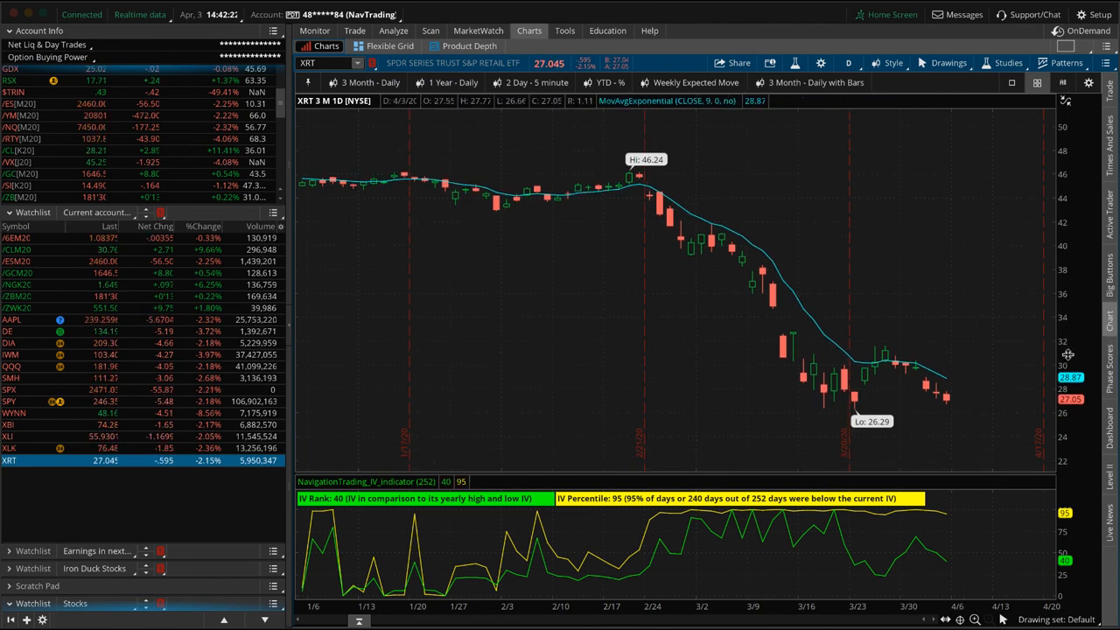
pyautogui.moveTo(952, 446)
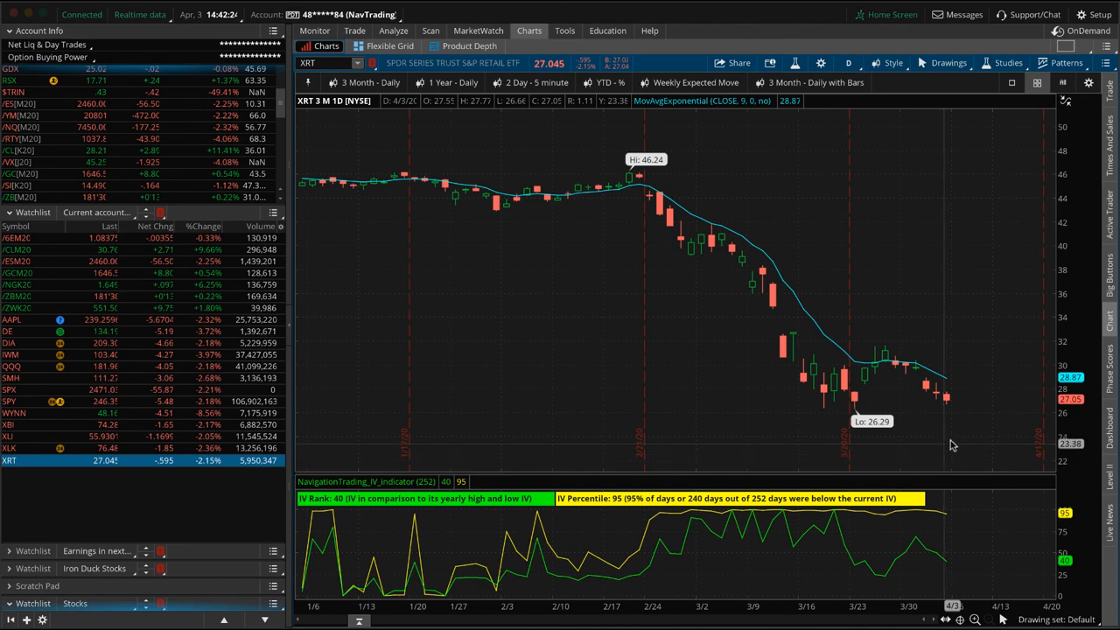